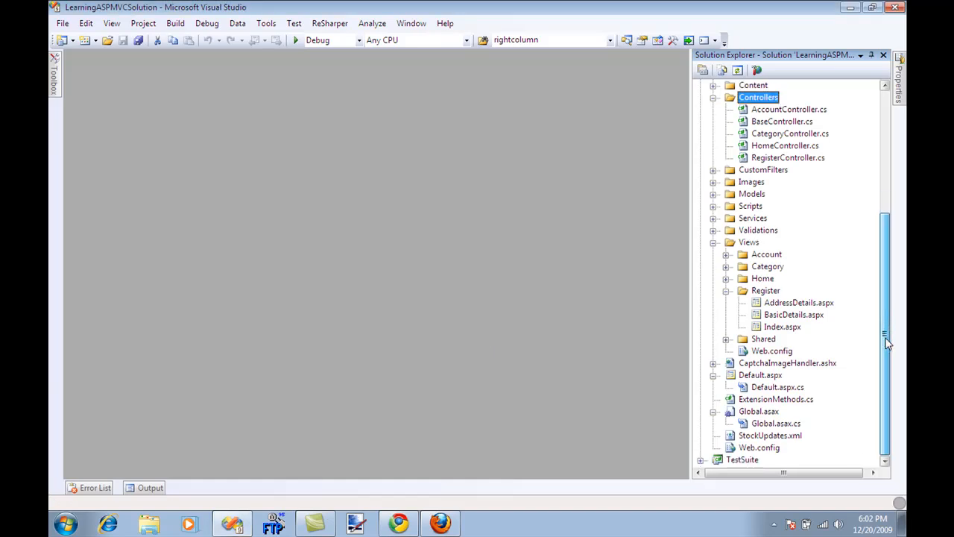
- Open BasicDetails.aspx from the Views > Register folder in Solution Explorer
left_click(793, 314)
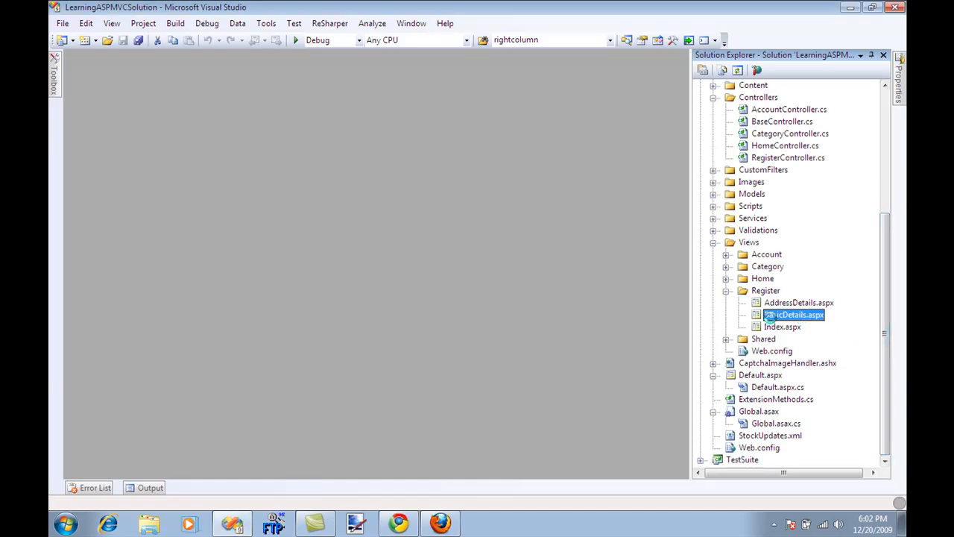
double_click(794, 314)
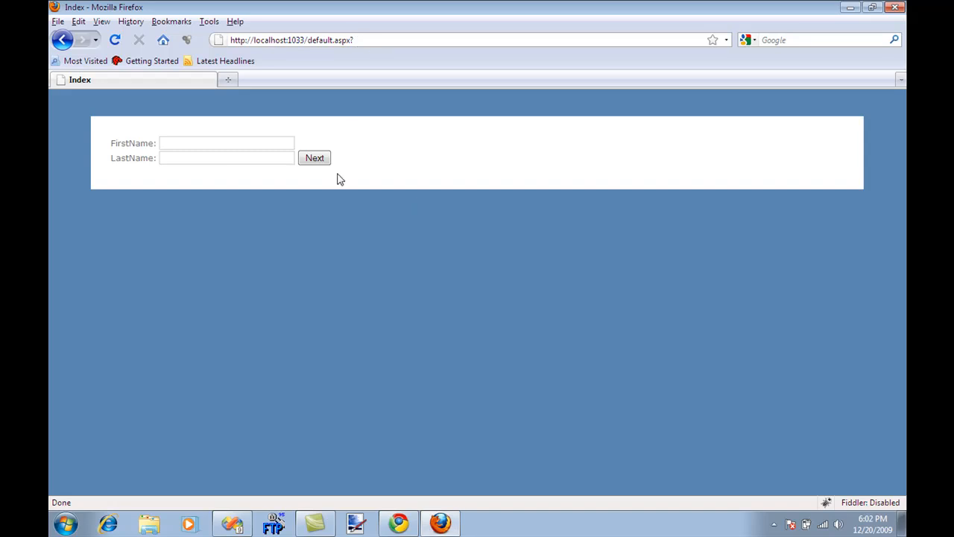
left_click(224, 143)
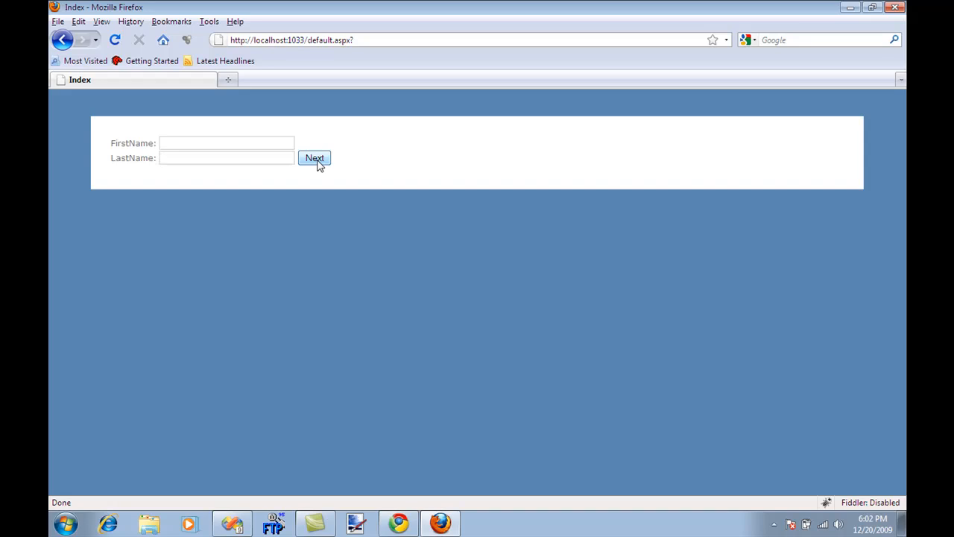
mouse_move(322, 164)
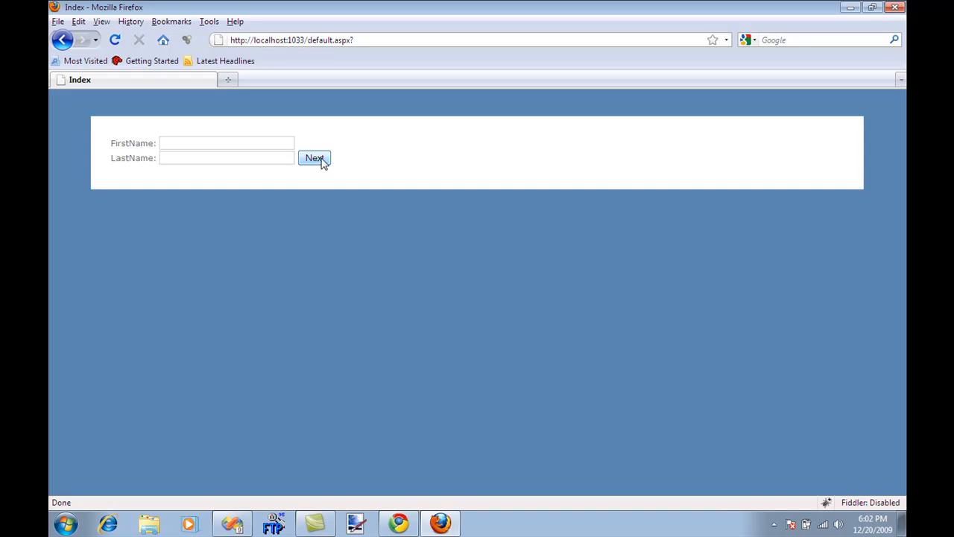
mouse_move(375, 234)
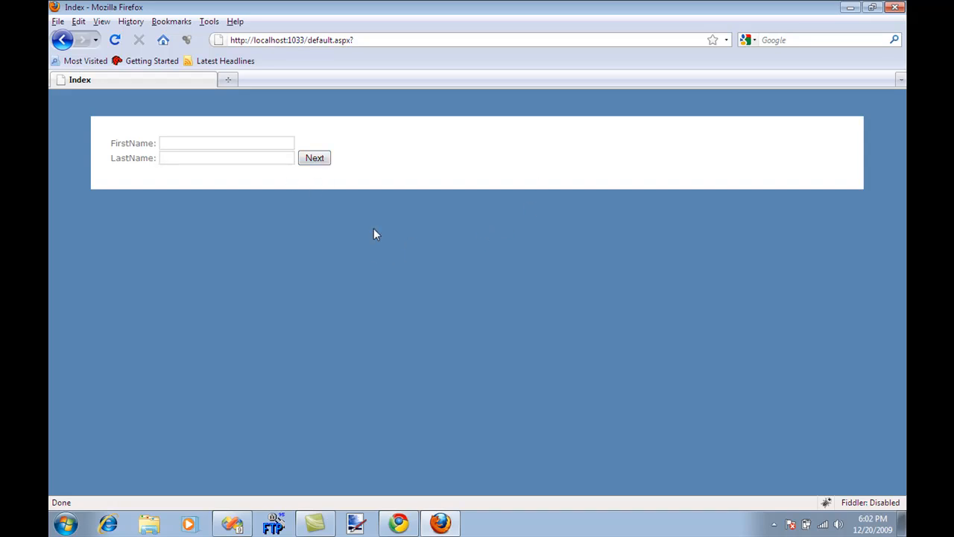
left_click(227, 158)
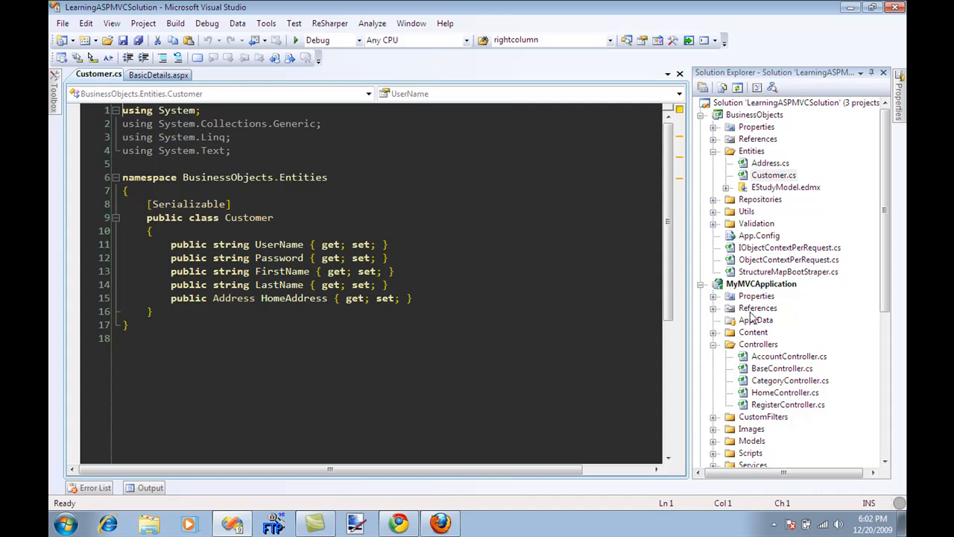
- Review Customer.cs, then open Address.cs and inspect its Street, City and State properties
left_click(231, 217)
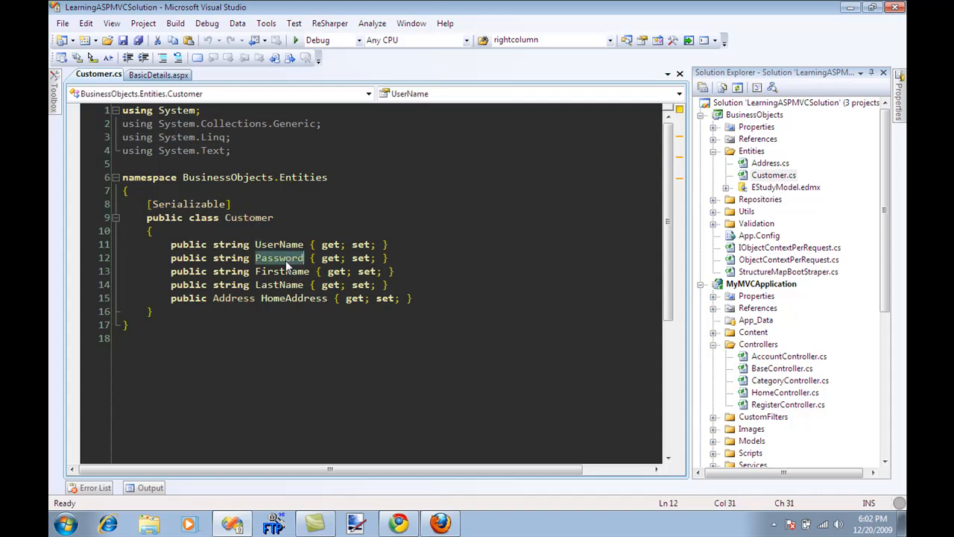
left_click(770, 162)
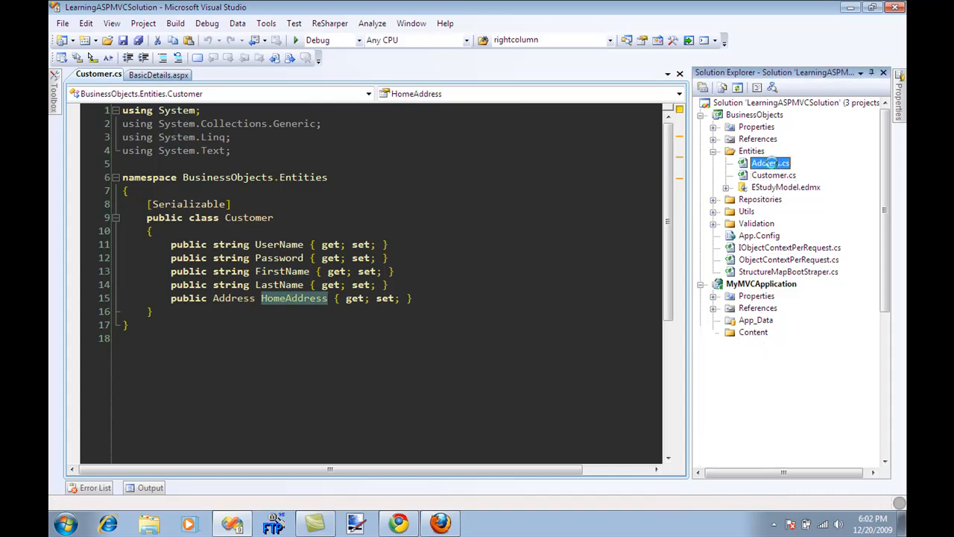
double_click(770, 162)
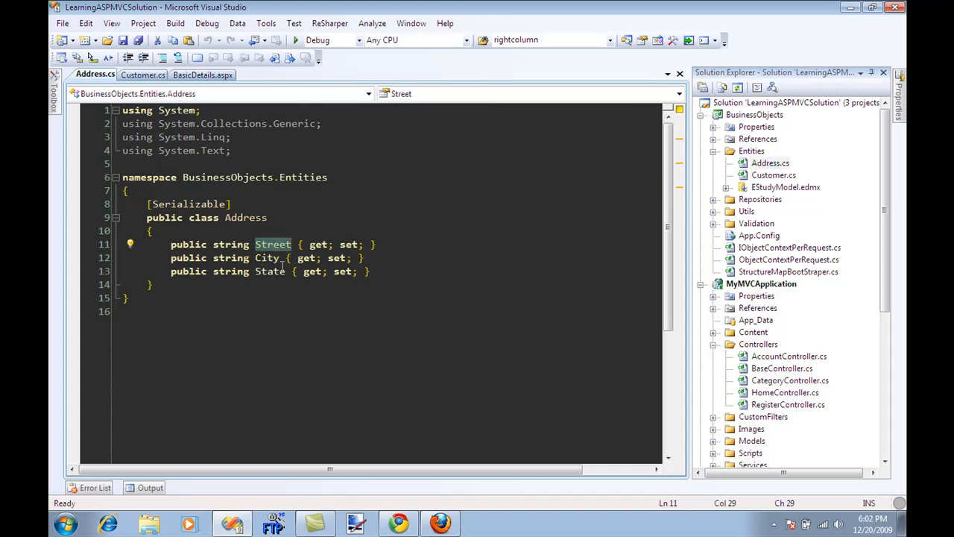
double_click(267, 258)
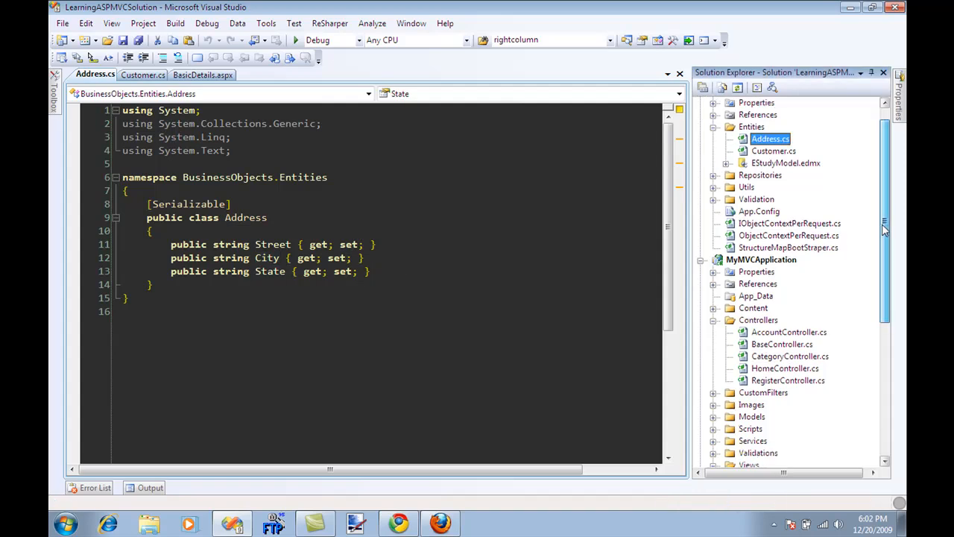
left_click(202, 74)
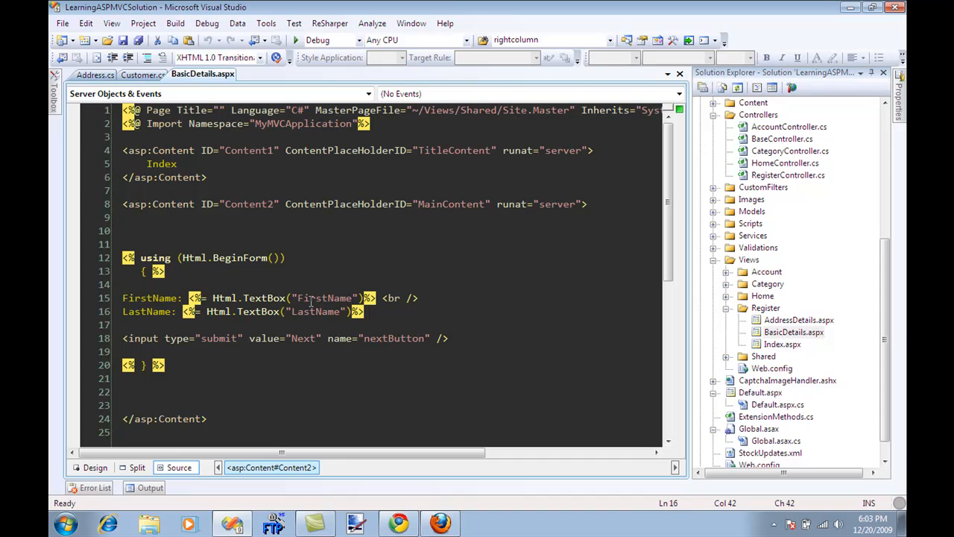
- Review the FirstName, LastName and nextButton markup, then open RegisterController.cs
left_click(350, 311)
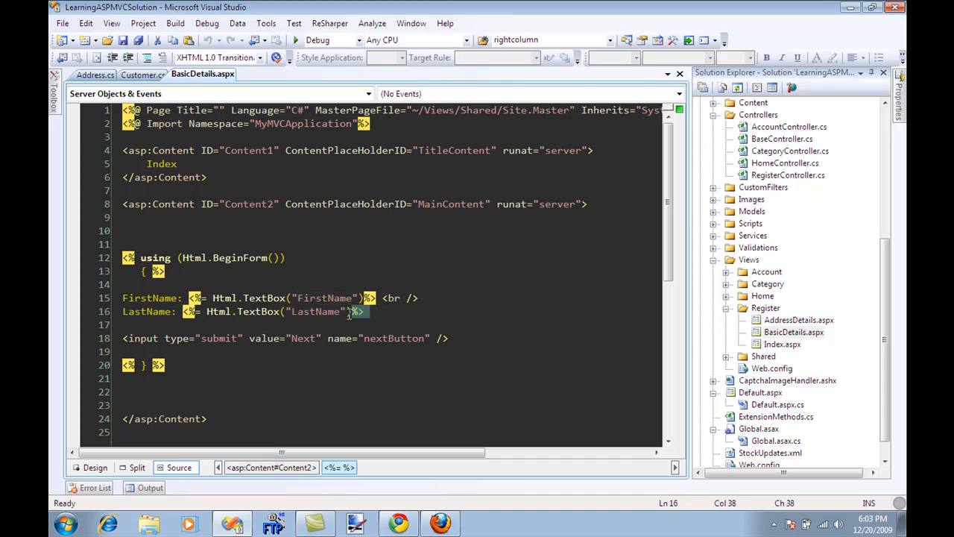
left_click(125, 337)
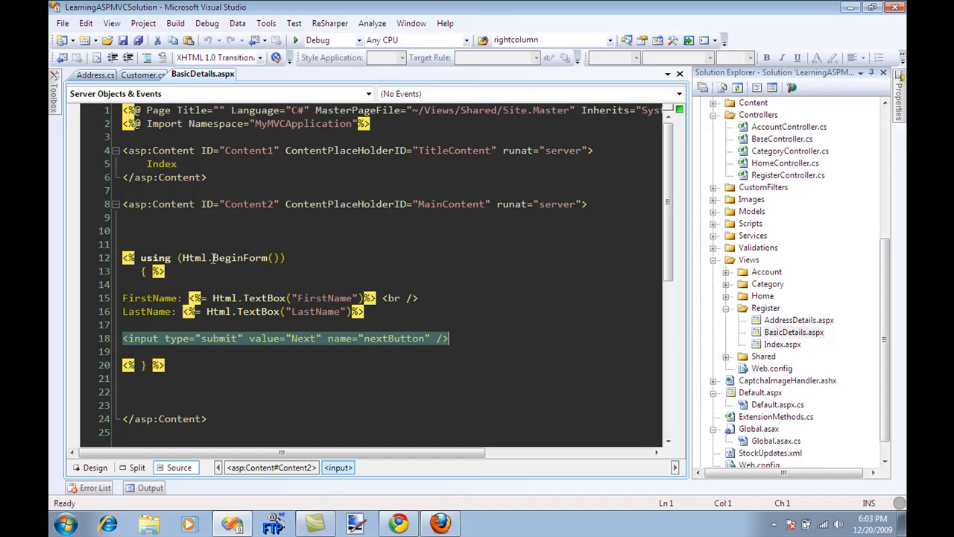
left_click(239, 257)
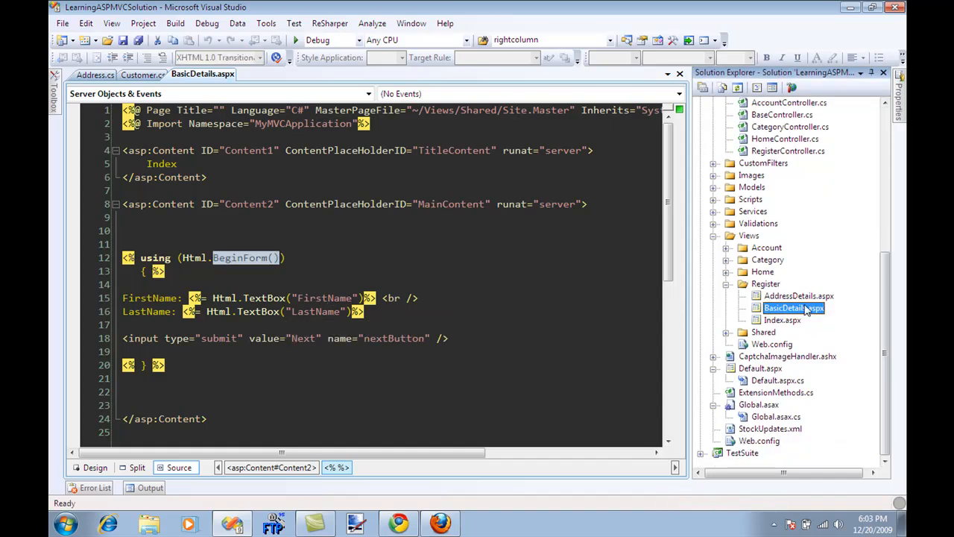
left_click(788, 150)
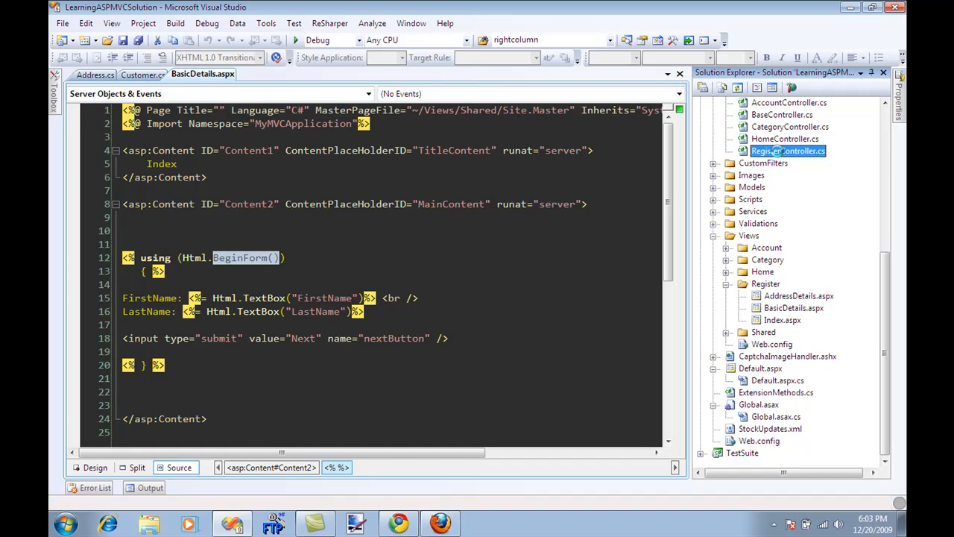
double_click(788, 150)
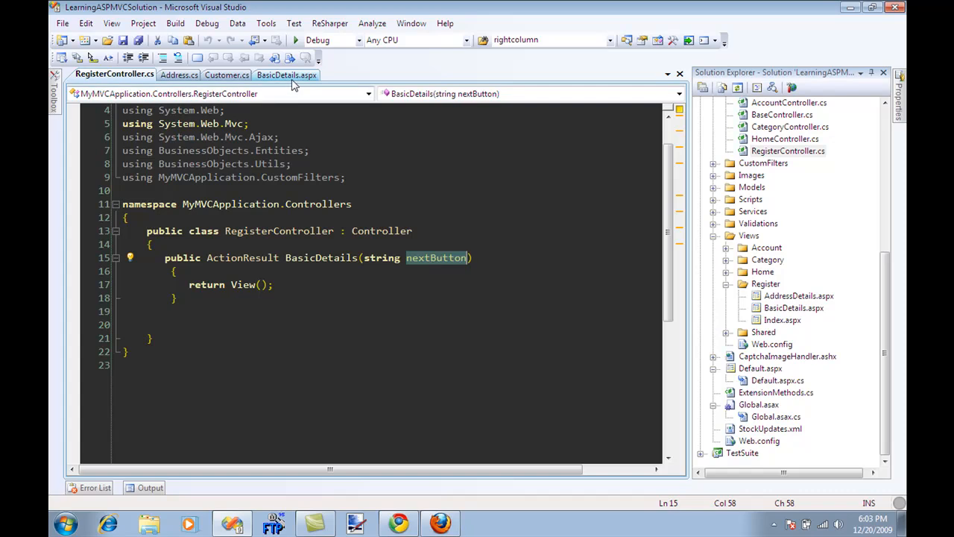
- Add if(nextButton != null) returning RedirectToAction("AddressDetails") inside the BasicDetails action
left_click(286, 74)
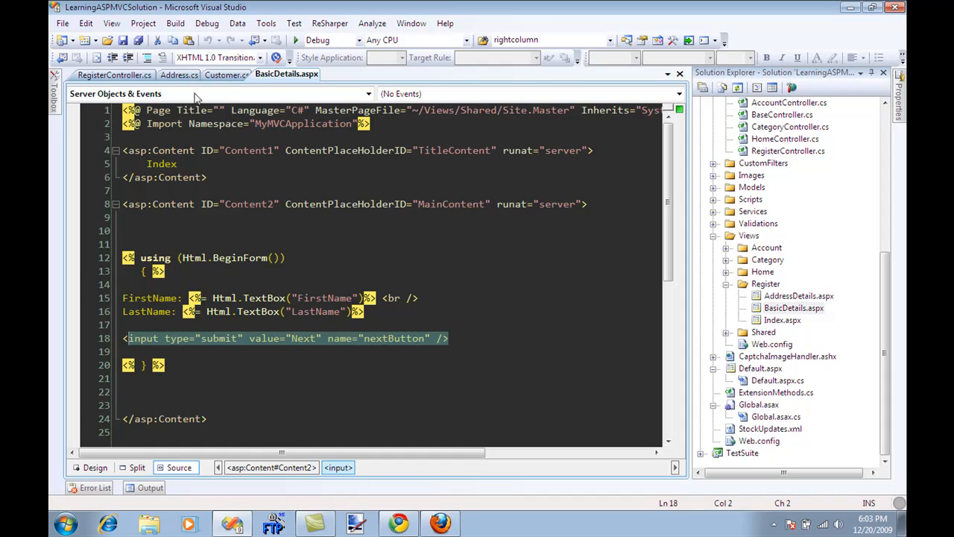
left_click(113, 74)
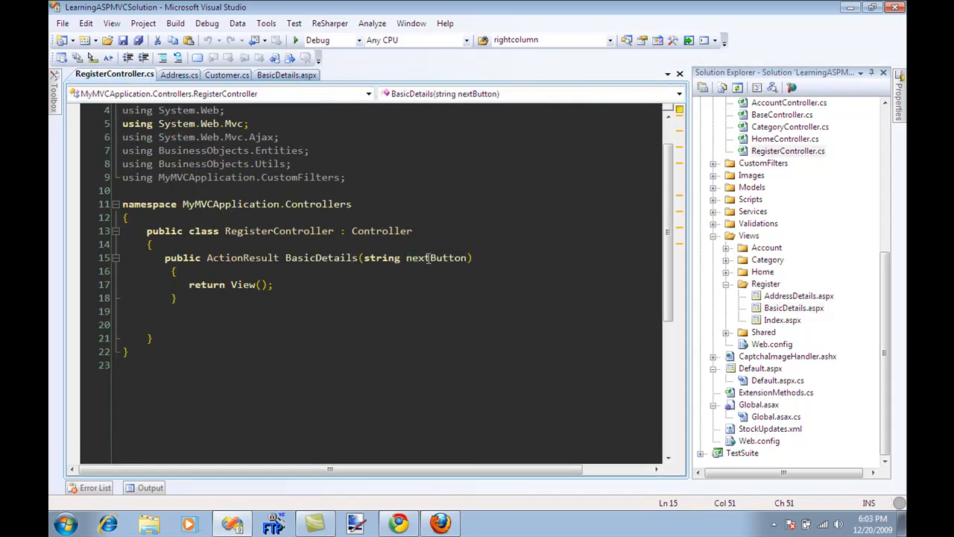
left_click(337, 271)
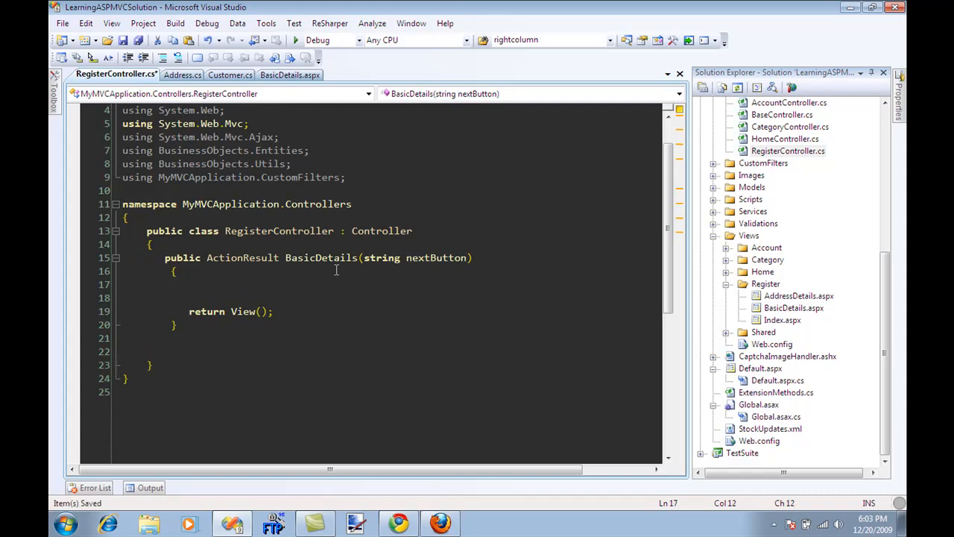
type("if(nextButton != null")
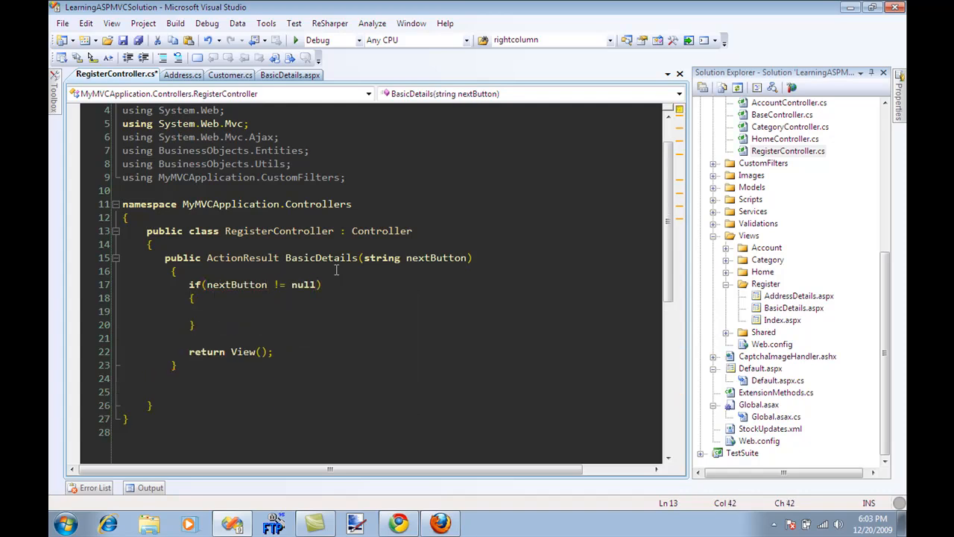
left_click(214, 311)
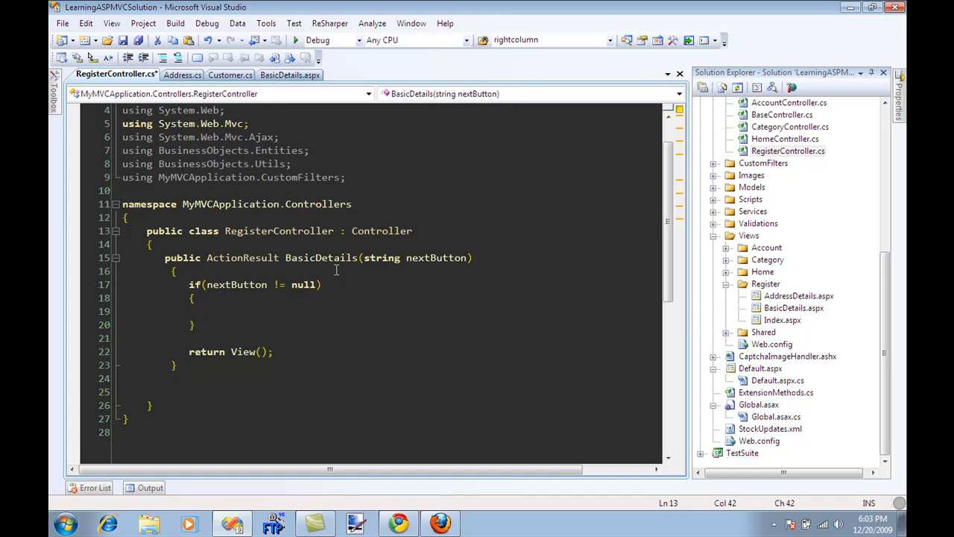
type("r")
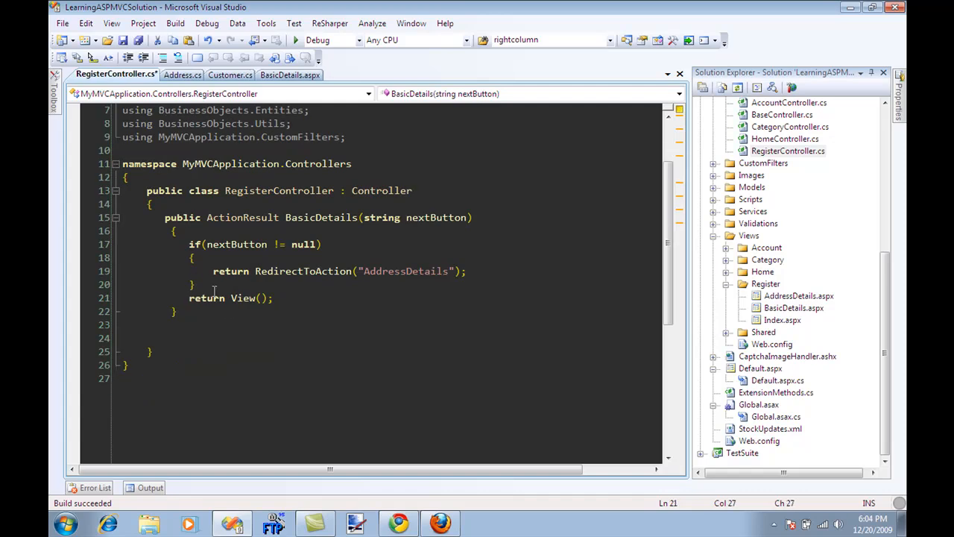
- Save the controller and type 'public ActionResult AddressDetails()' below BasicDetails
key("ctrl+s")
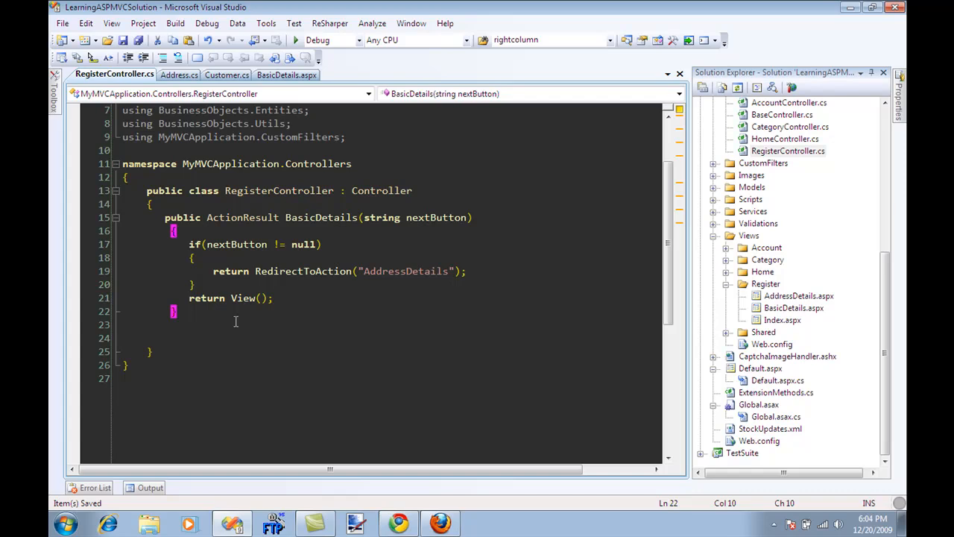
type("public")
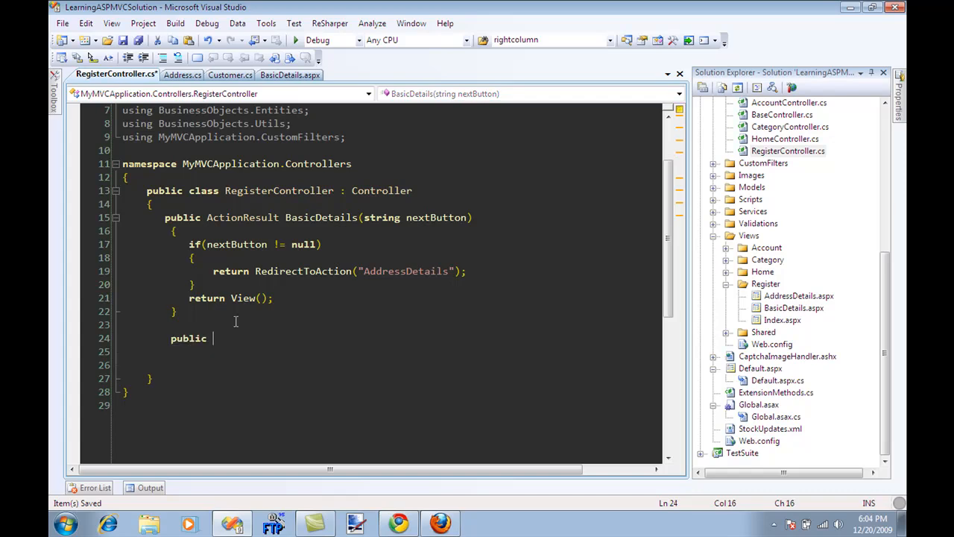
type("ActionResult")
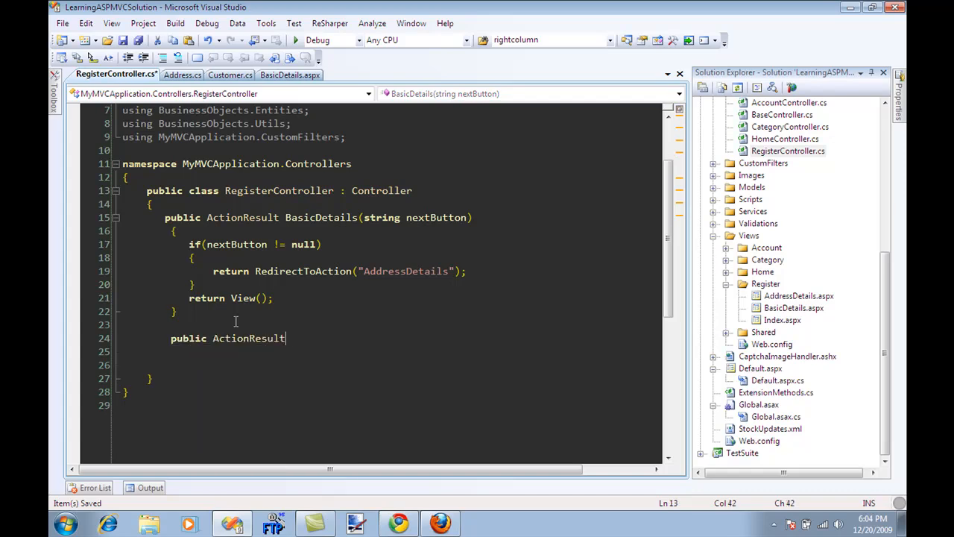
type("Address")
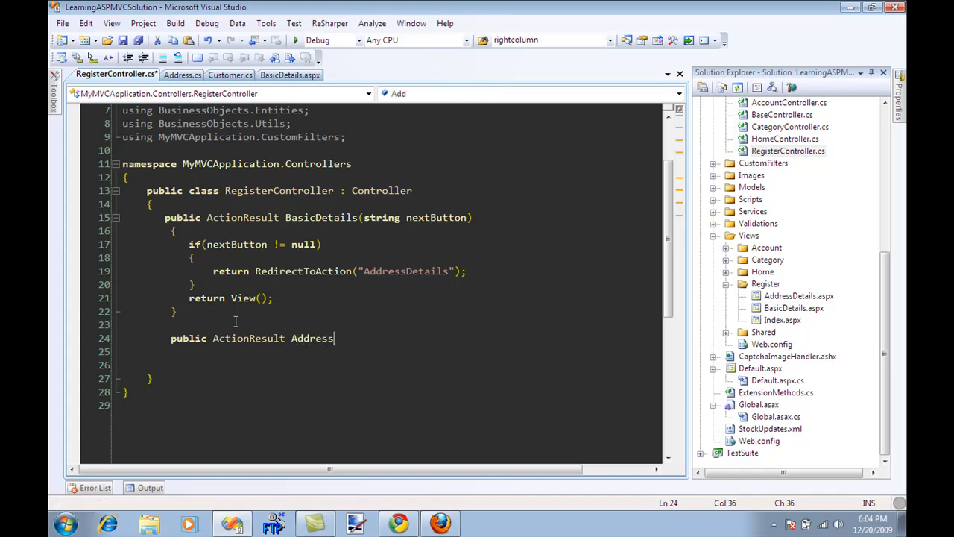
type("Details")
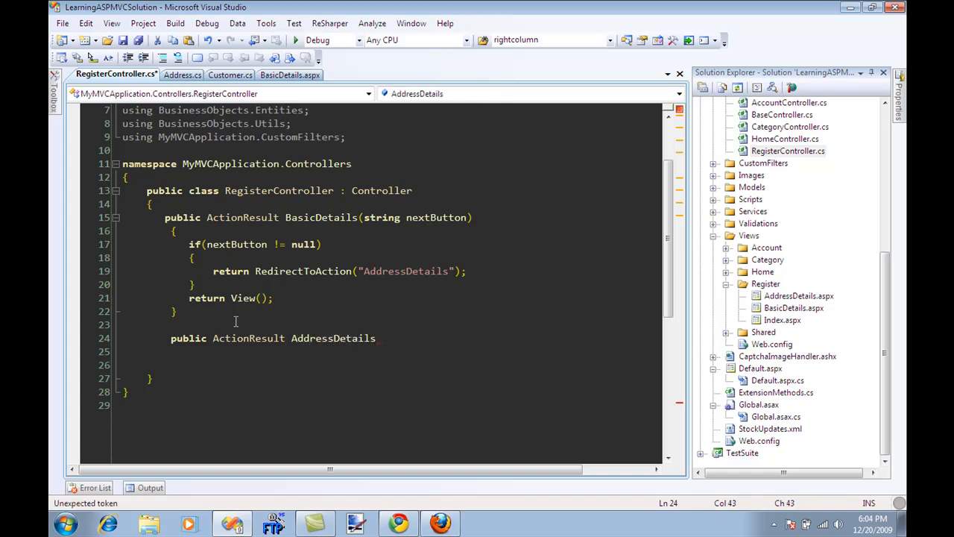
type("()")
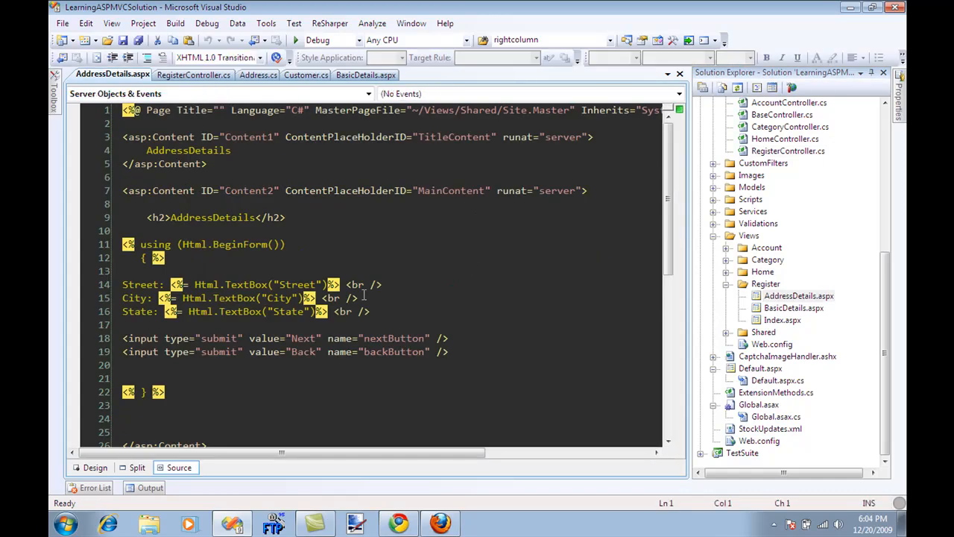
- Check the nextButton and backButton names in AddressDetails.aspx, then return to RegisterController
left_click(257, 284)
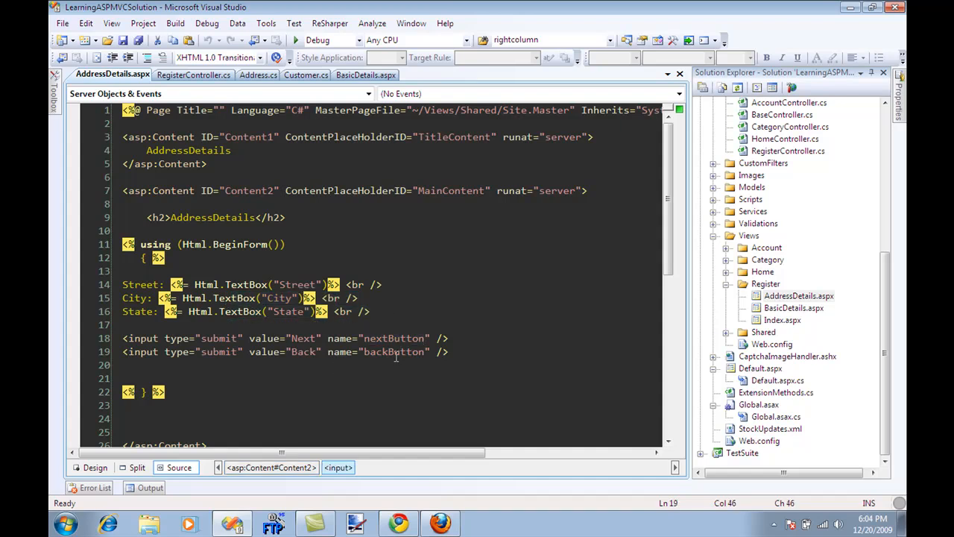
double_click(394, 338)
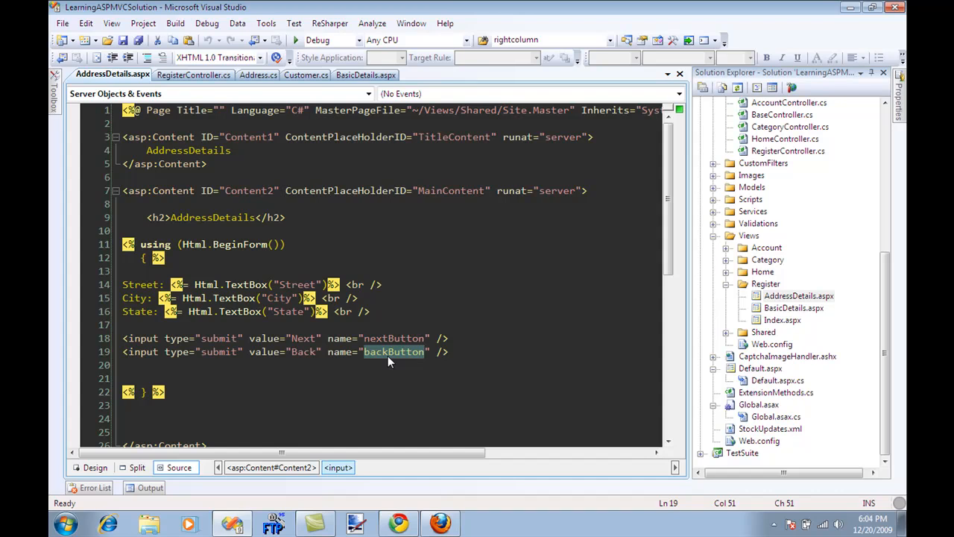
left_click(193, 74)
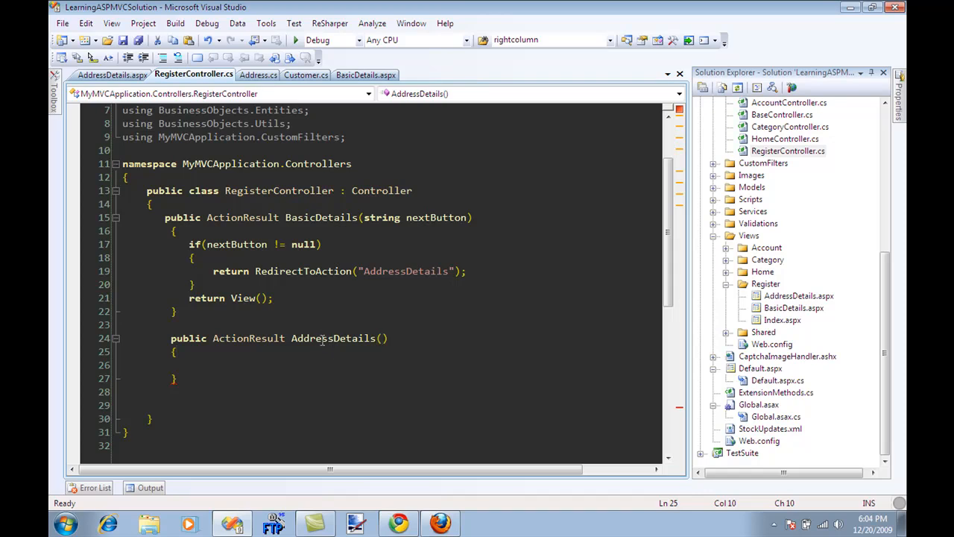
mouse_move(336, 365)
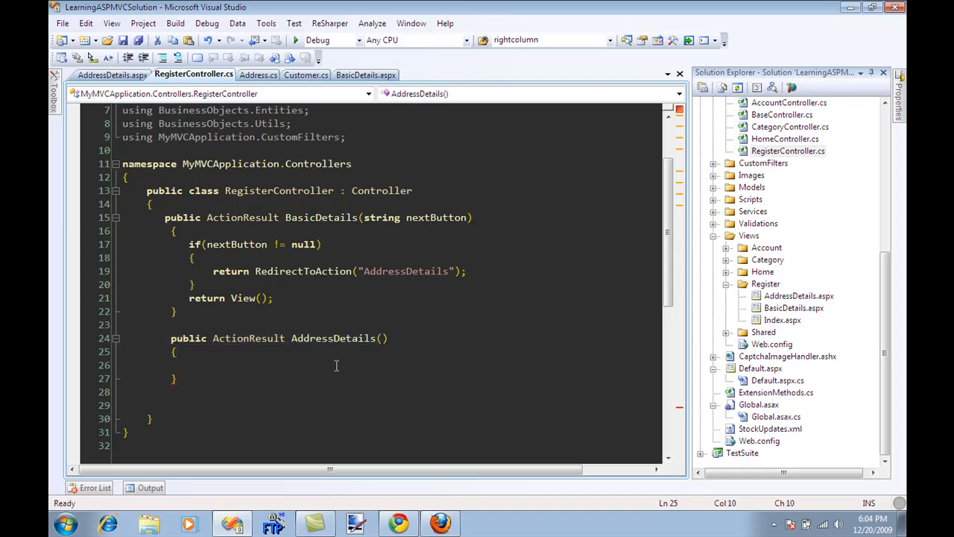
- Switch to Chrome and scroll through the discountasp.net hosting home page
left_click(398, 523)
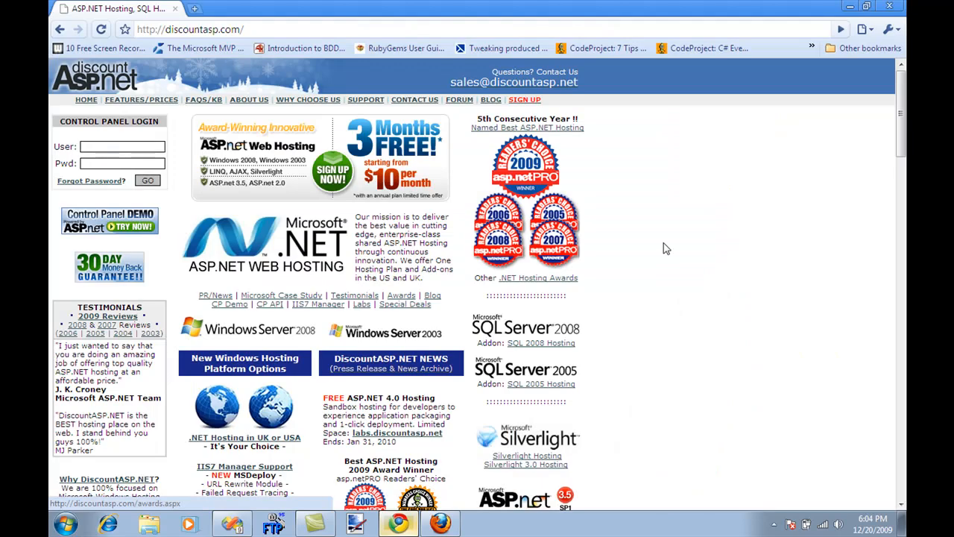
mouse_move(684, 264)
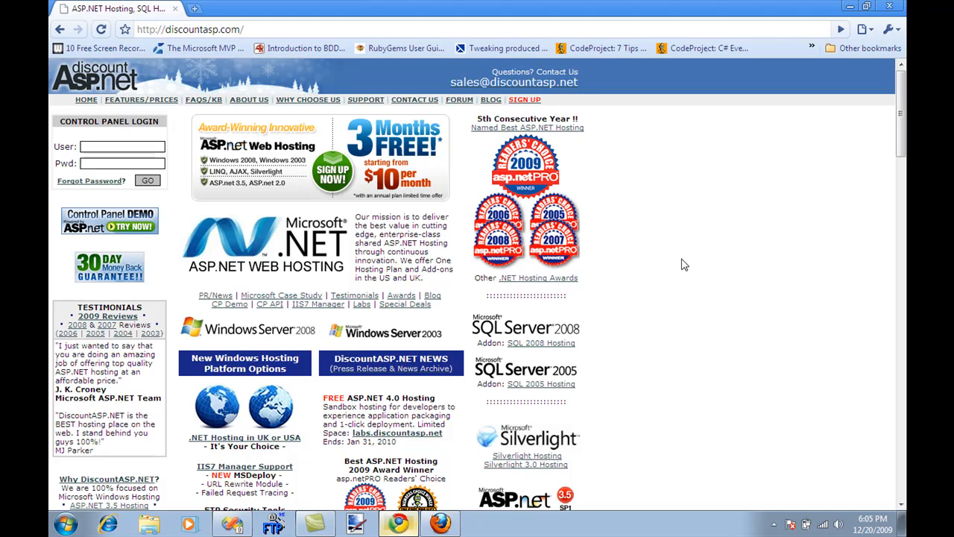
mouse_move(365, 119)
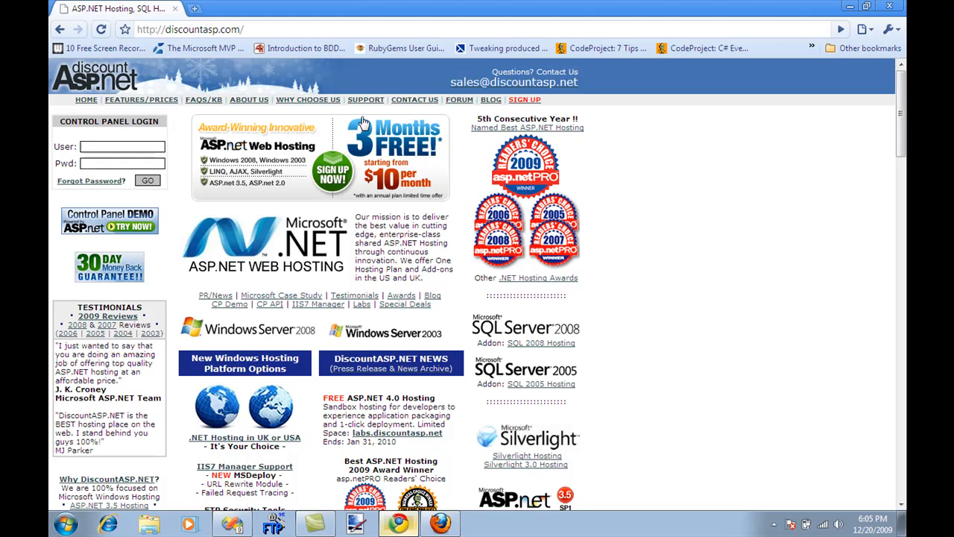
mouse_move(751, 259)
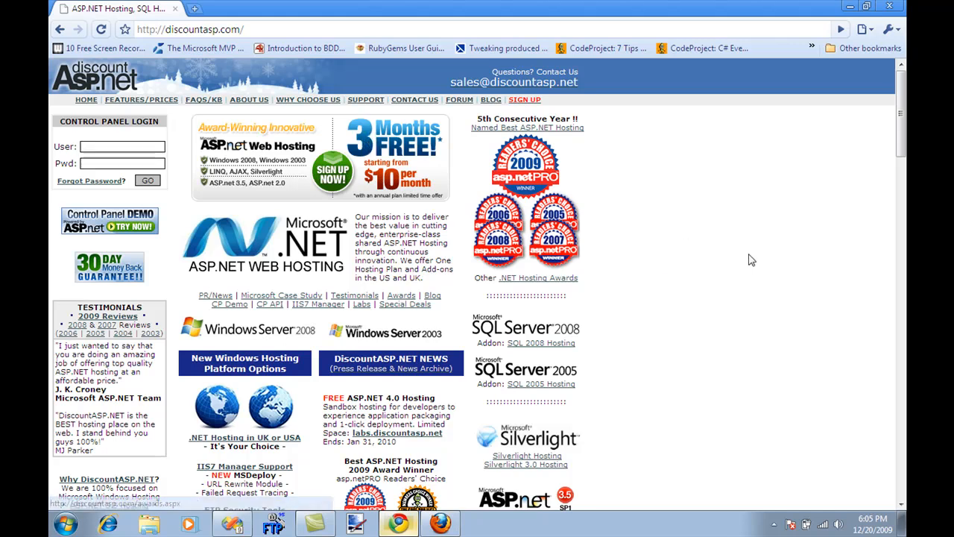
mouse_move(808, 294)
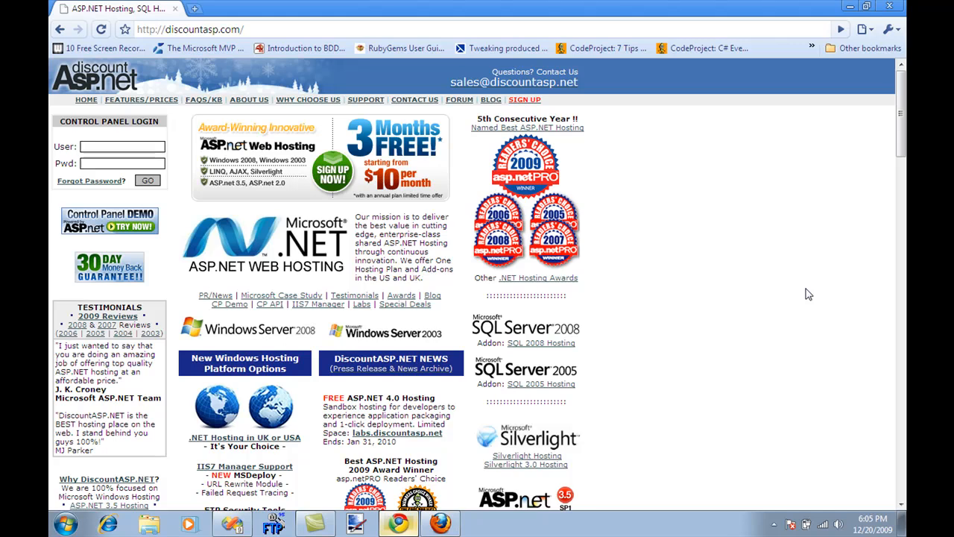
scroll("down", 3)
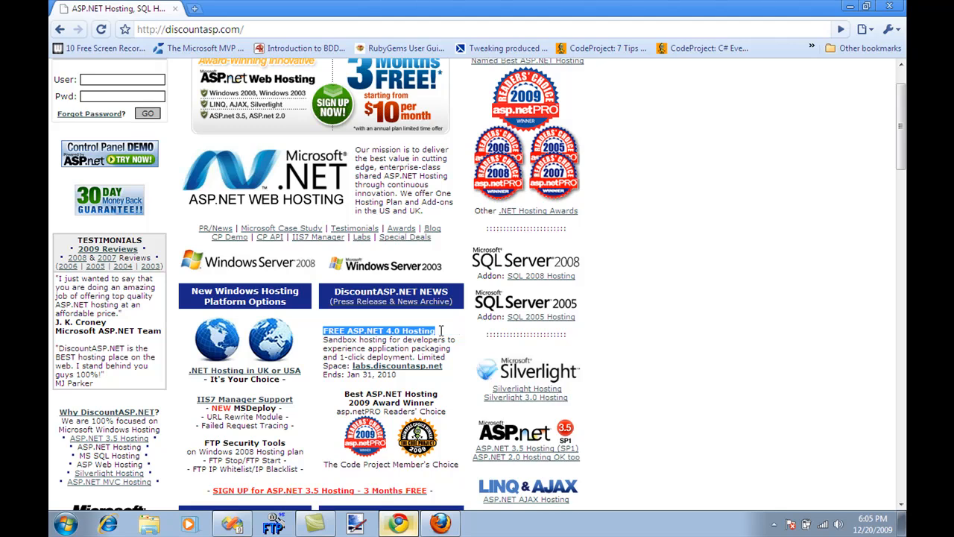
mouse_move(767, 341)
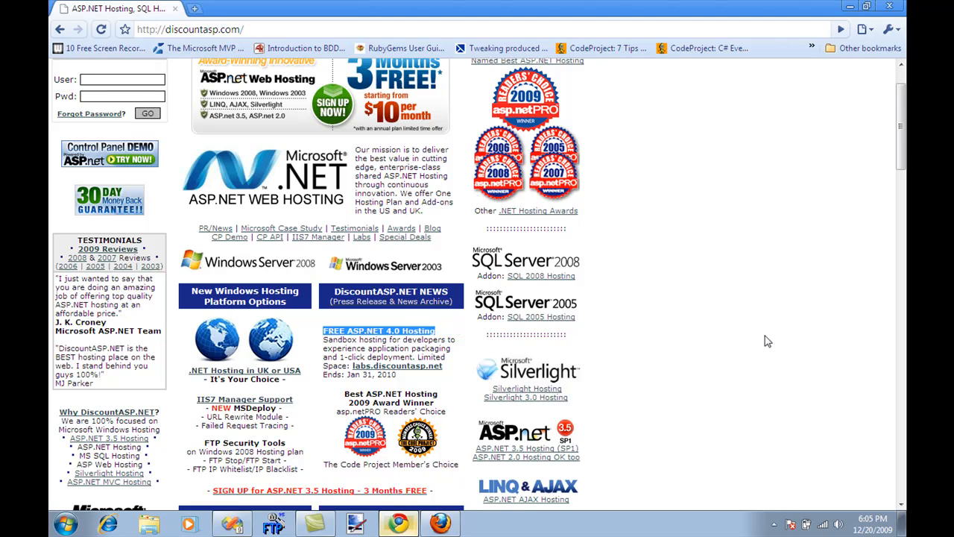
mouse_move(759, 337)
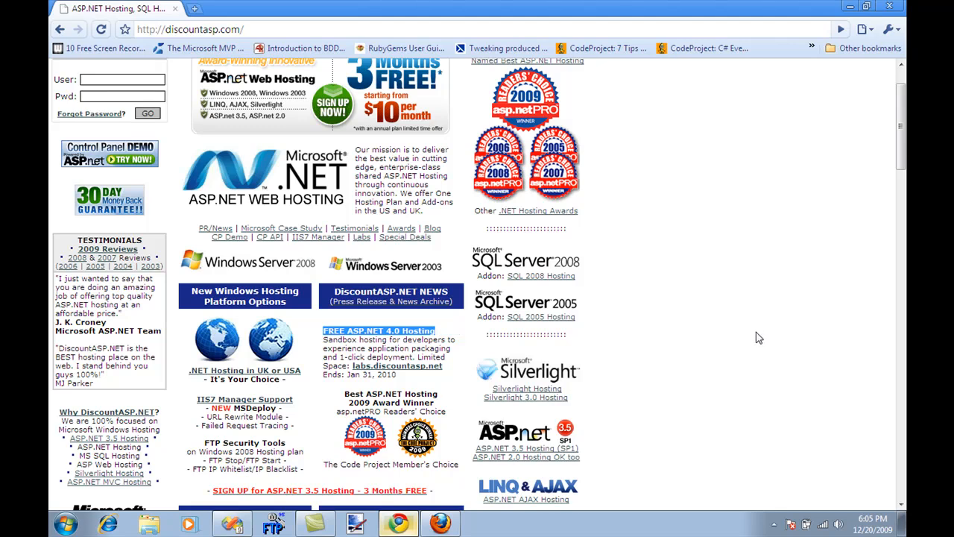
scroll("up", 3)
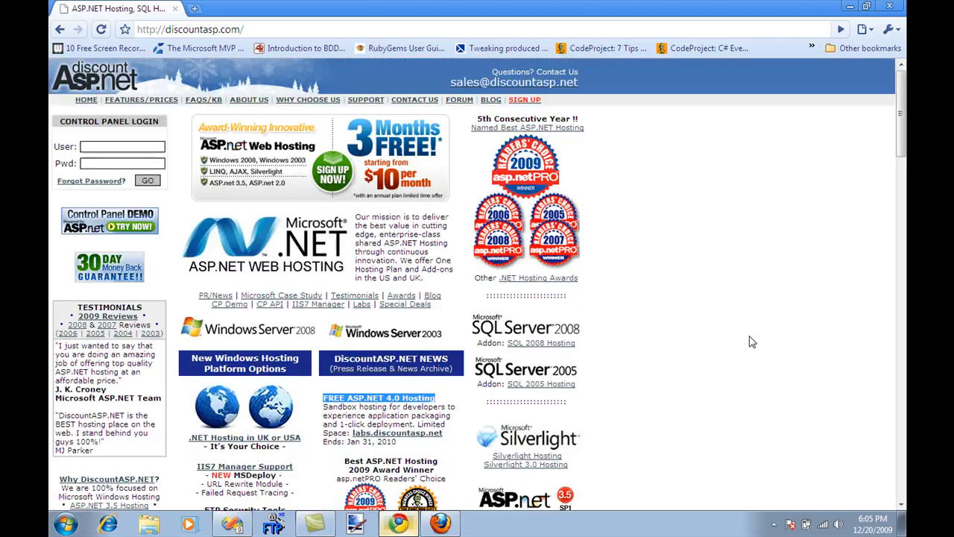
mouse_move(746, 329)
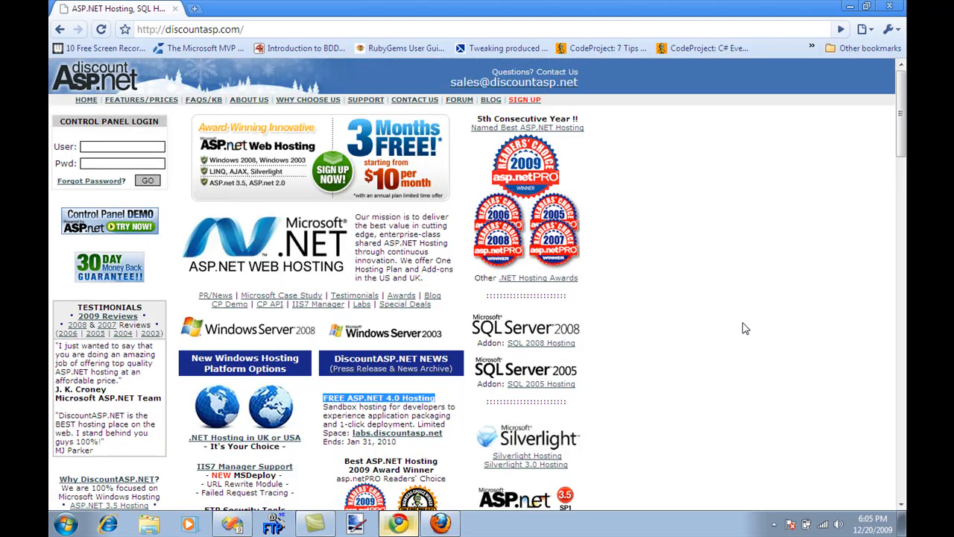
mouse_move(730, 325)
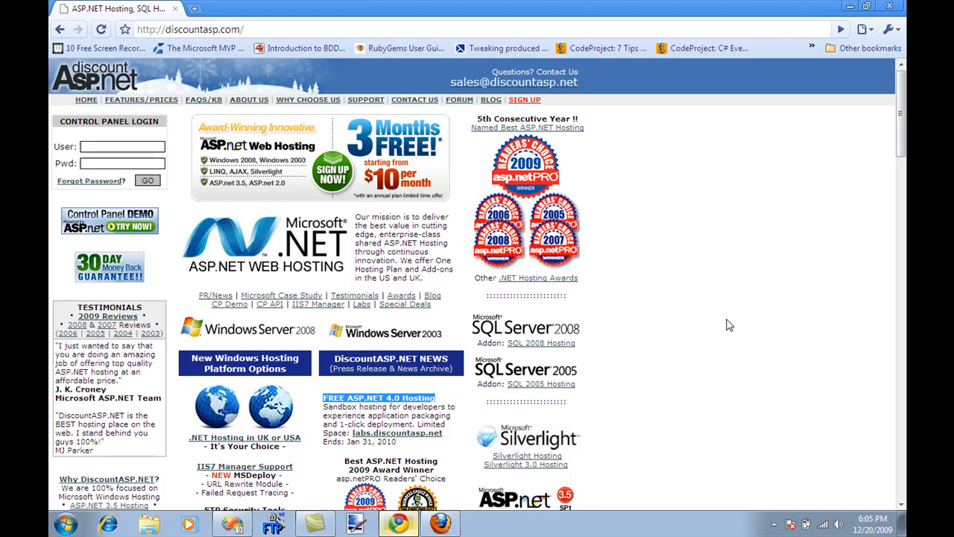
mouse_move(700, 293)
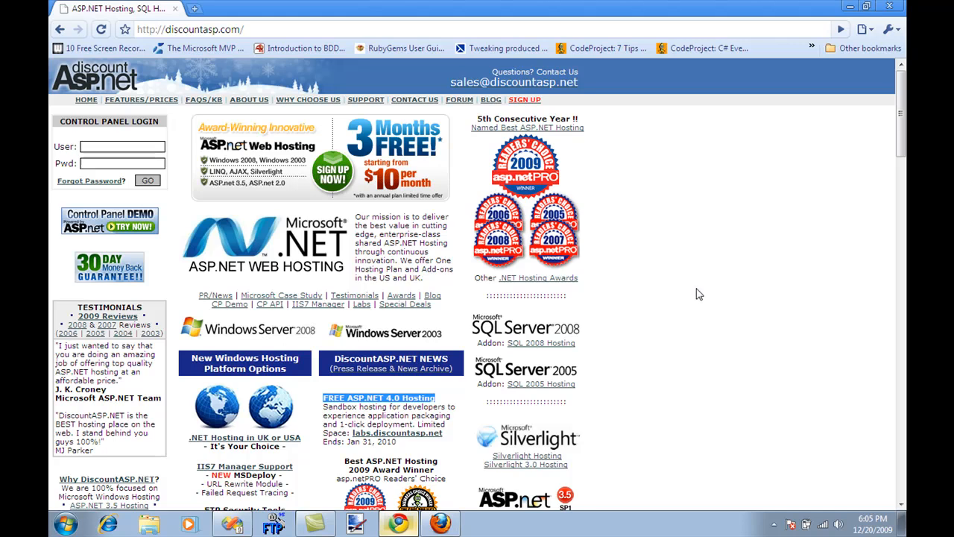
- Add string nextButton and backButton parameters and an if(nextButton != null) Confirm redirect
left_click(354, 523)
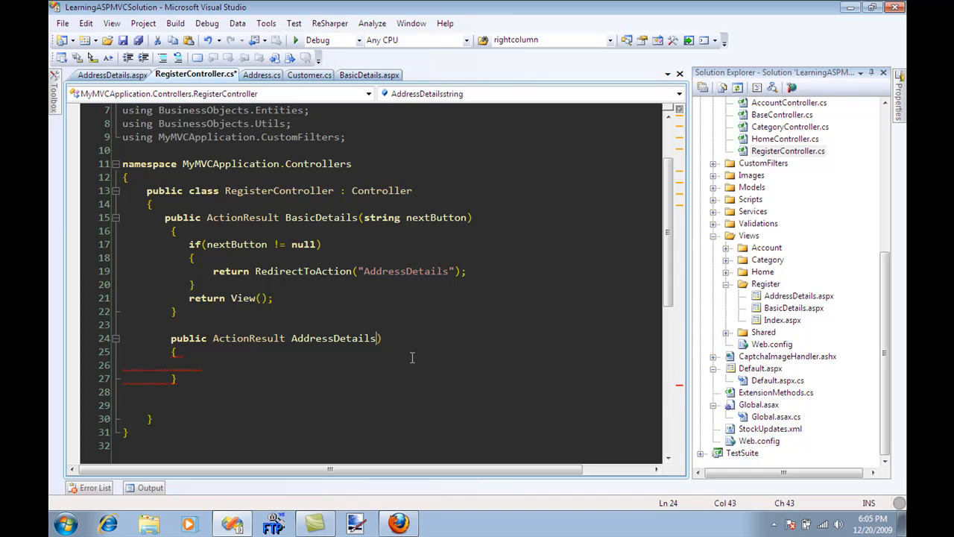
type("string")
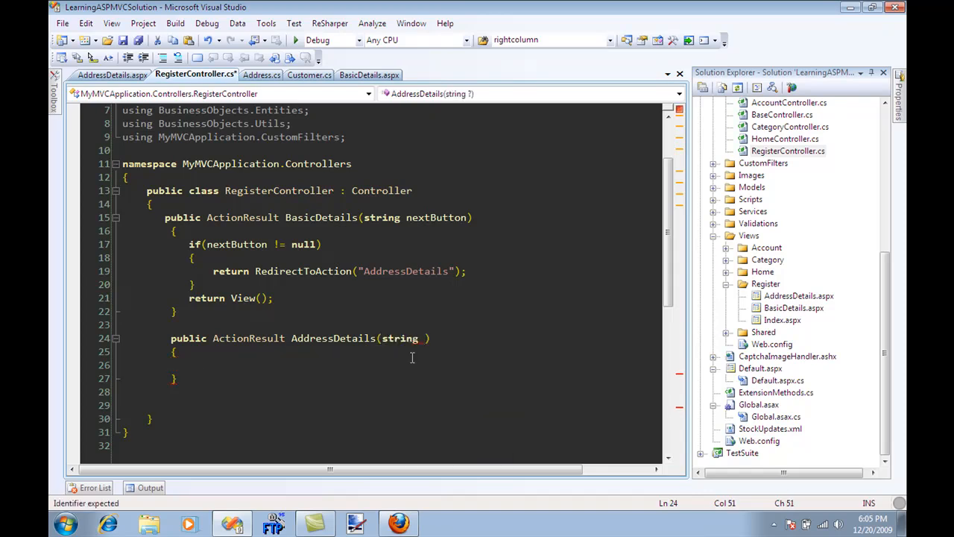
type("nextButton, string backButton")
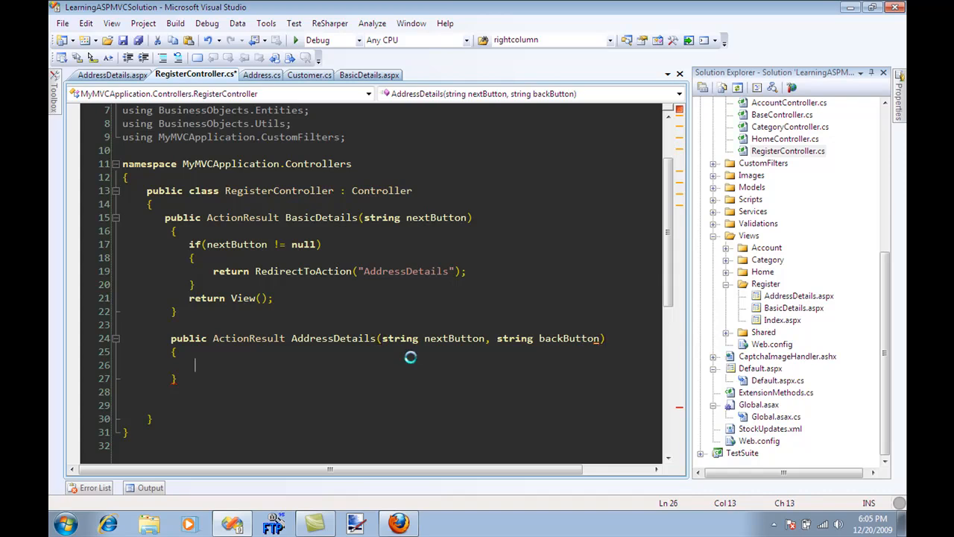
type("if(nextButton != null")
left_click(388, 391)
type("return RedirectToAction(\"Confirm\");")
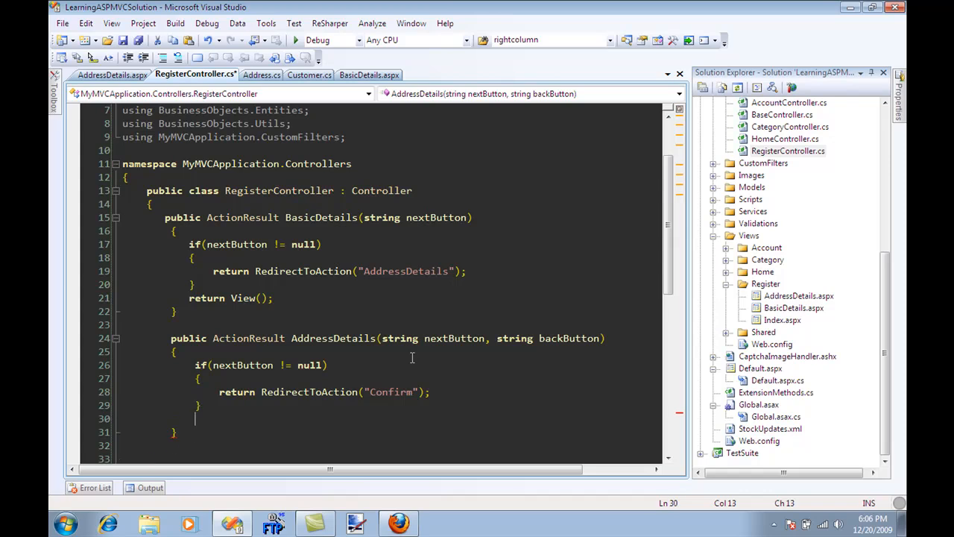
- Add a backButton != null redirect to "BasicDetails" and a closing return View()
type("if(backButton")
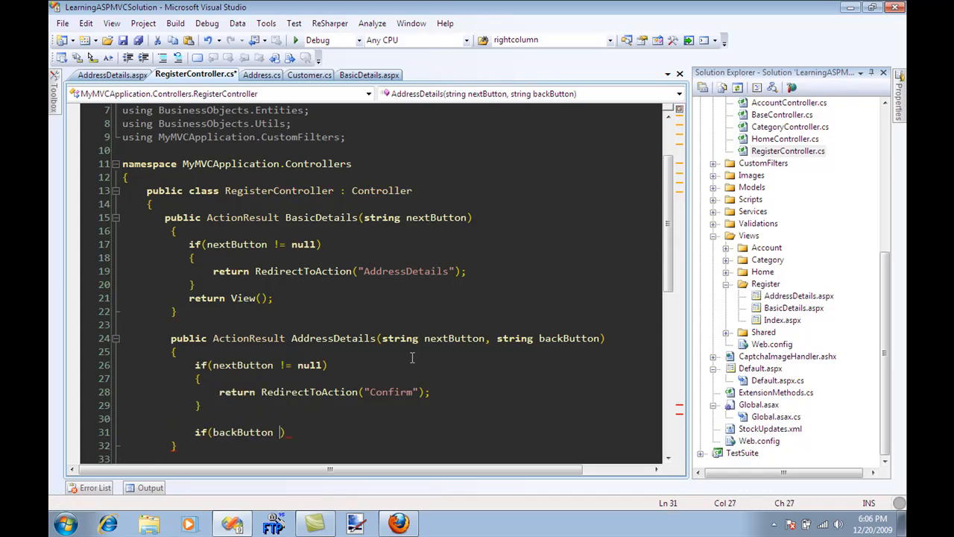
type("!= null")
type("{")
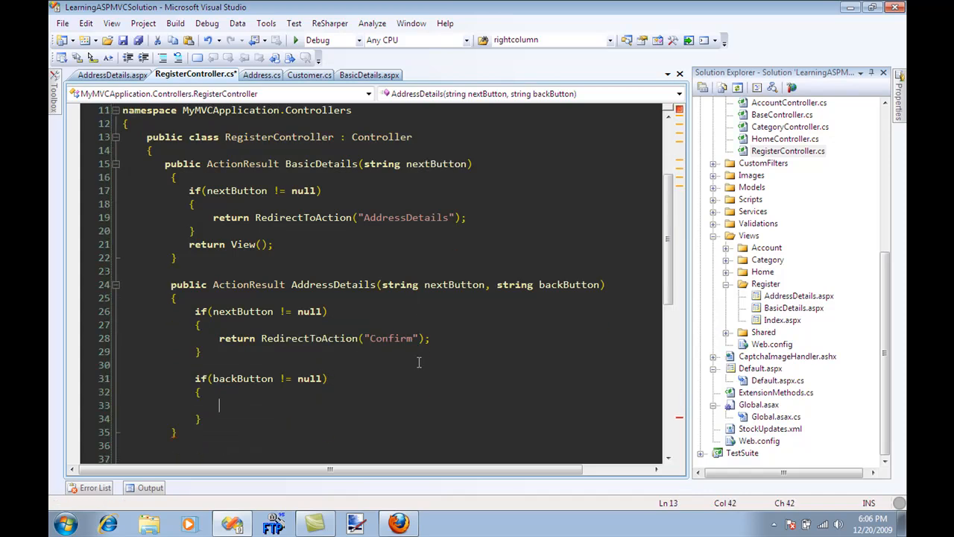
type("return RedirectToAction(\"BasicDetails\");")
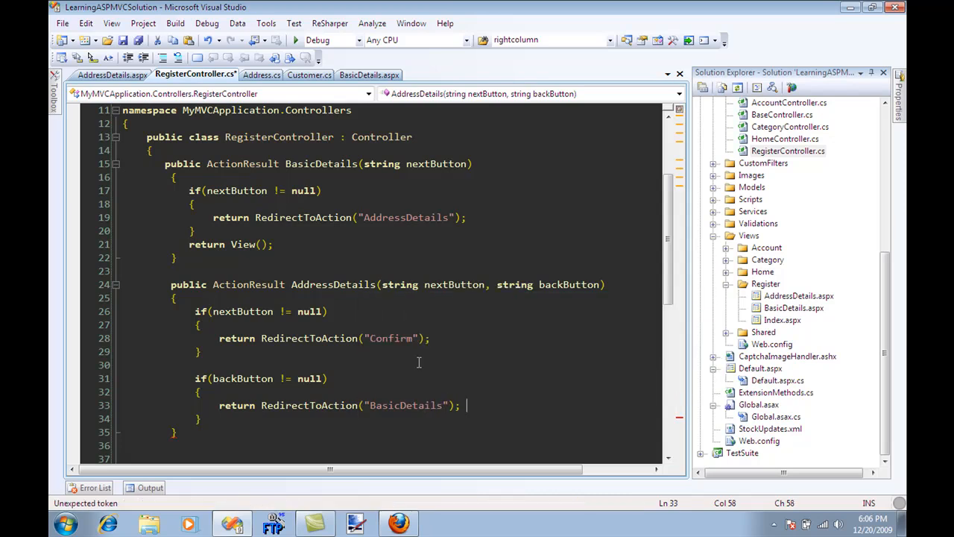
type("return")
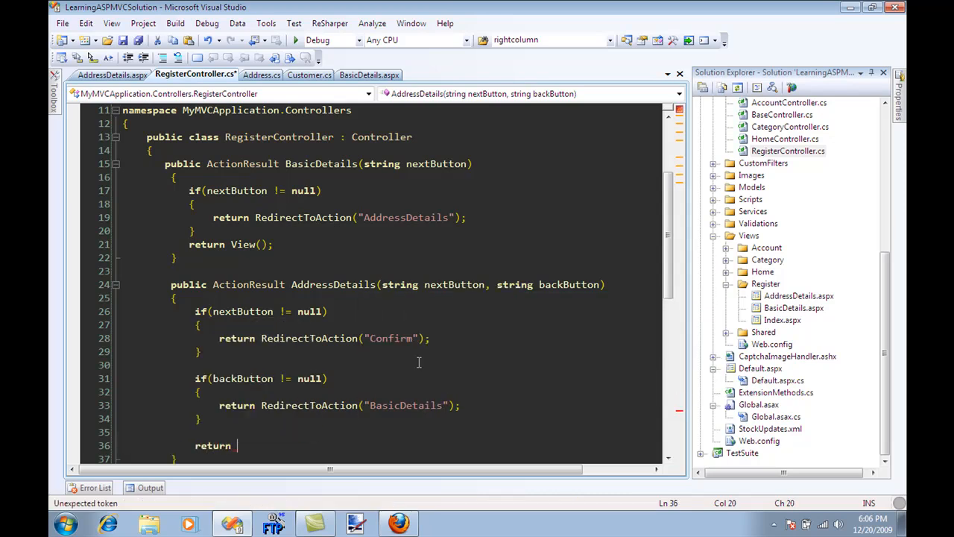
type("View()")
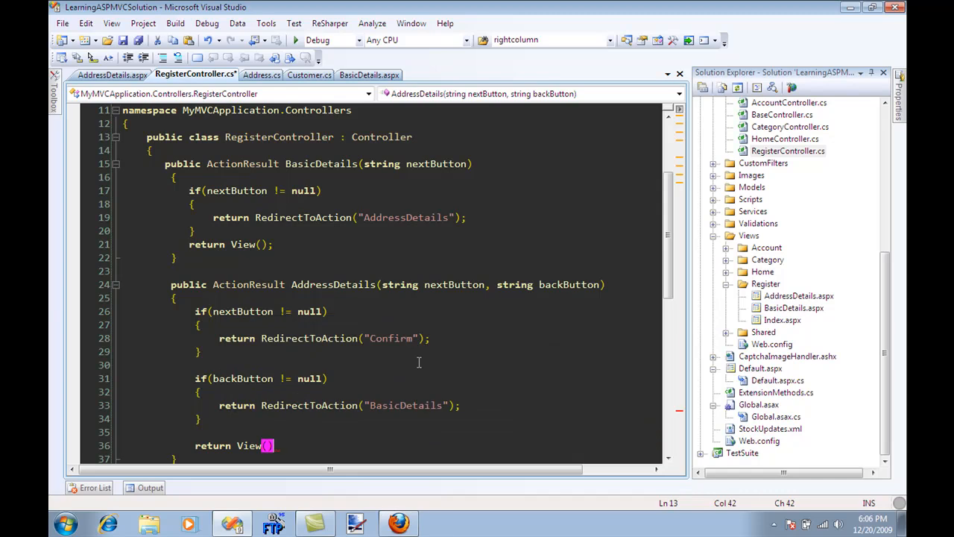
scroll("down", 3)
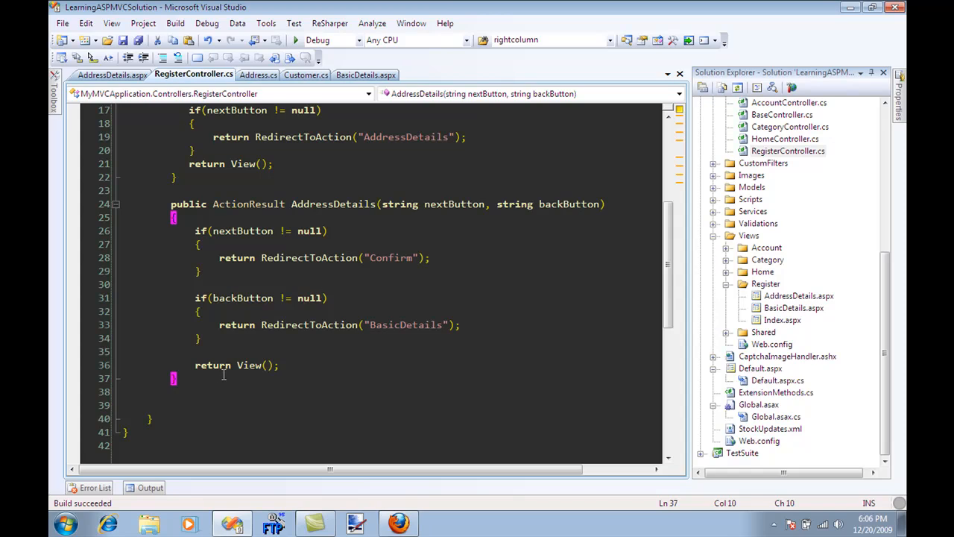
- Type public ActionResult Confirm() { return View(); } below AddressDetails
type("public")
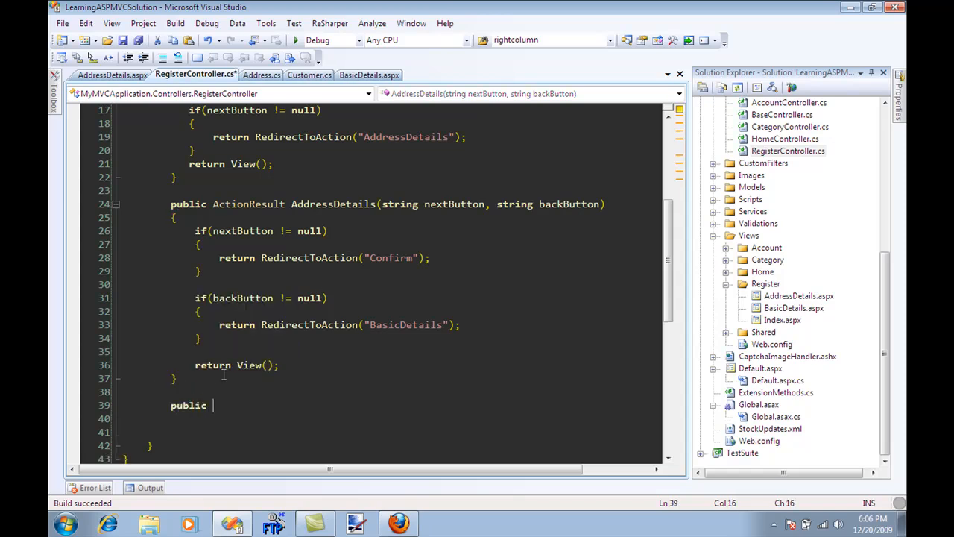
type("ActionResl")
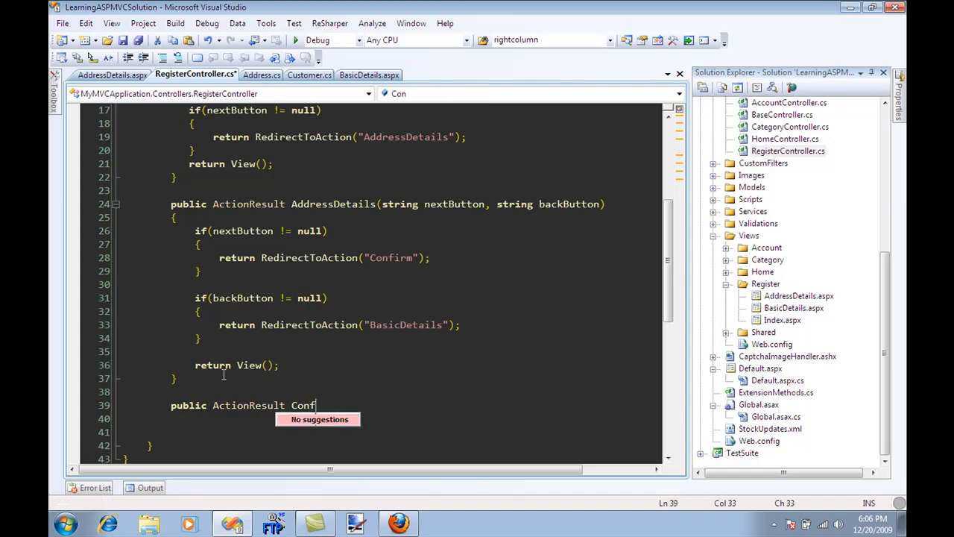
type("irm()")
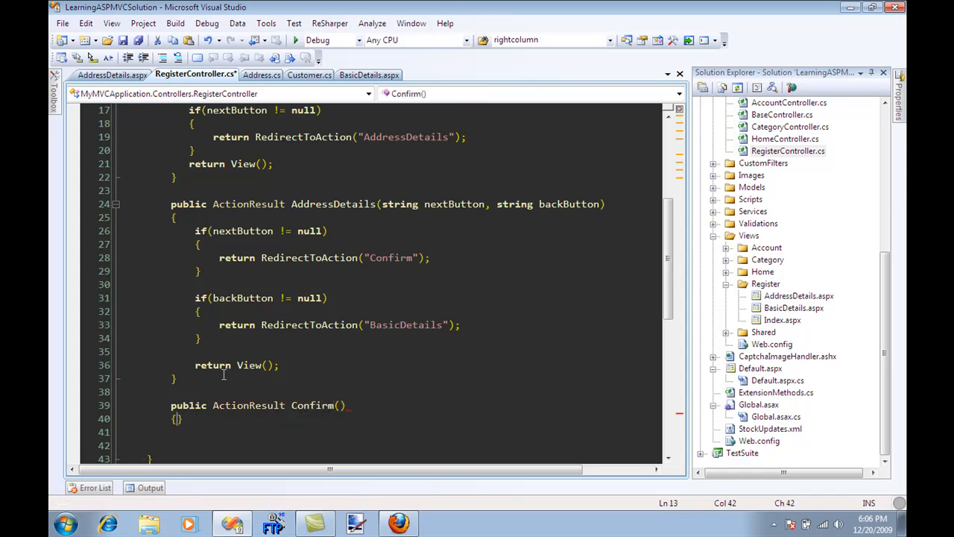
type("return")
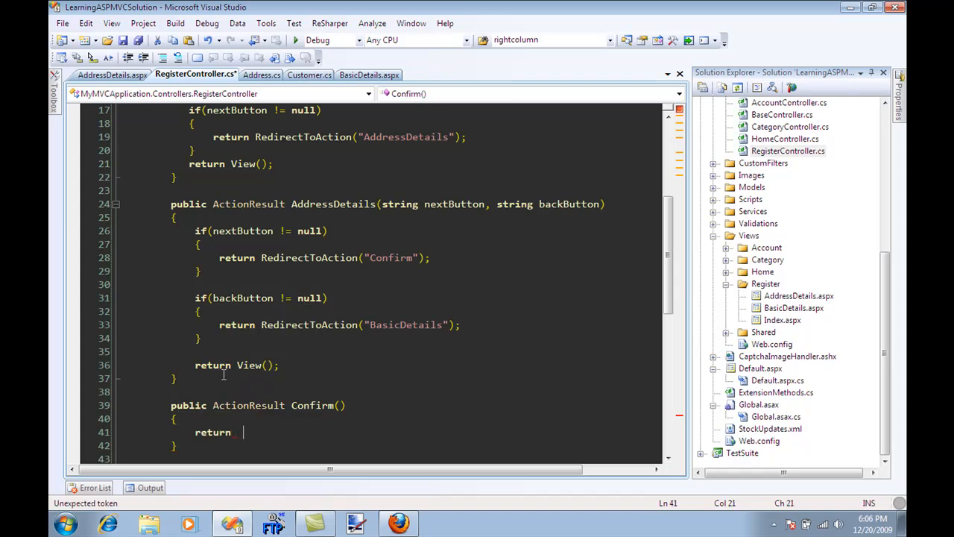
type("View();")
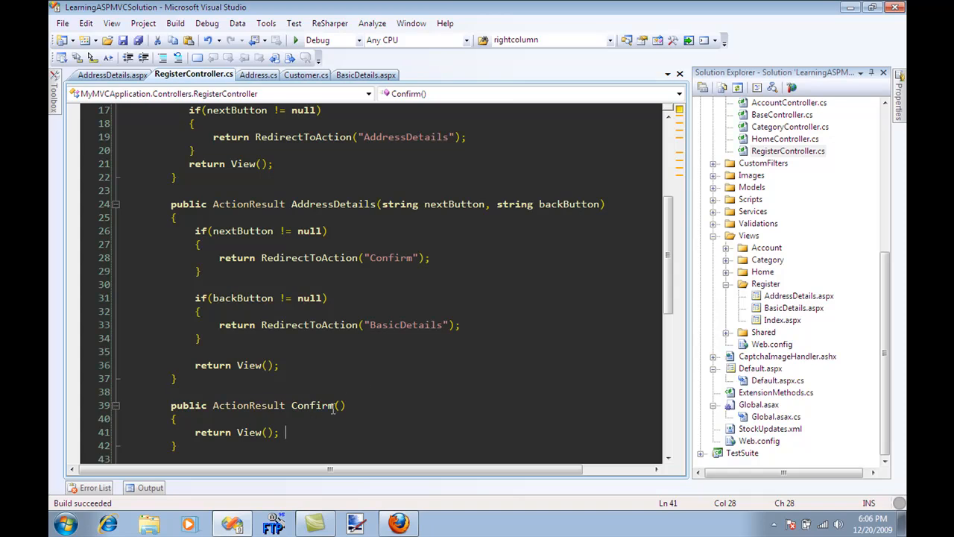
left_click(173, 378)
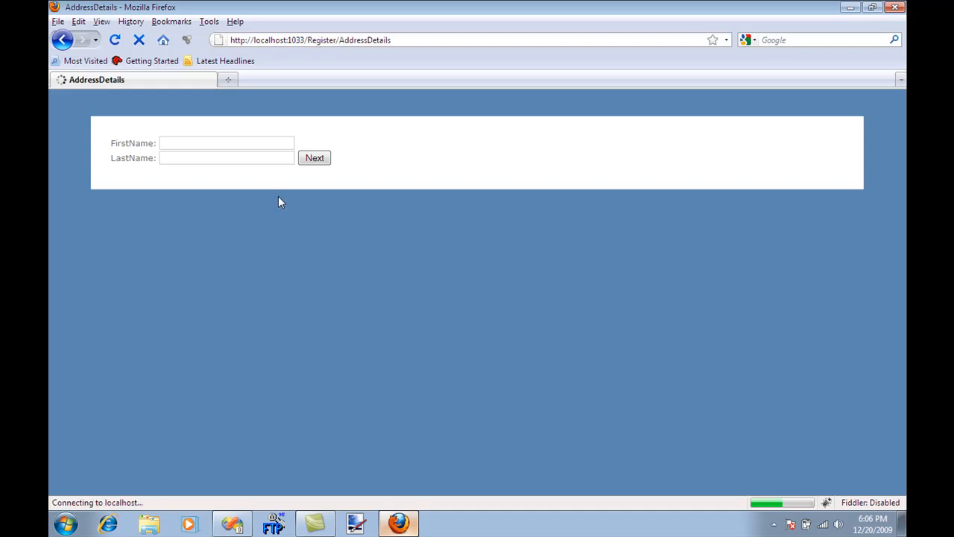
- In Firefox, return from AddressDetails to BasicDetails, then submit the names to reach AddressDetails again
left_click(314, 157)
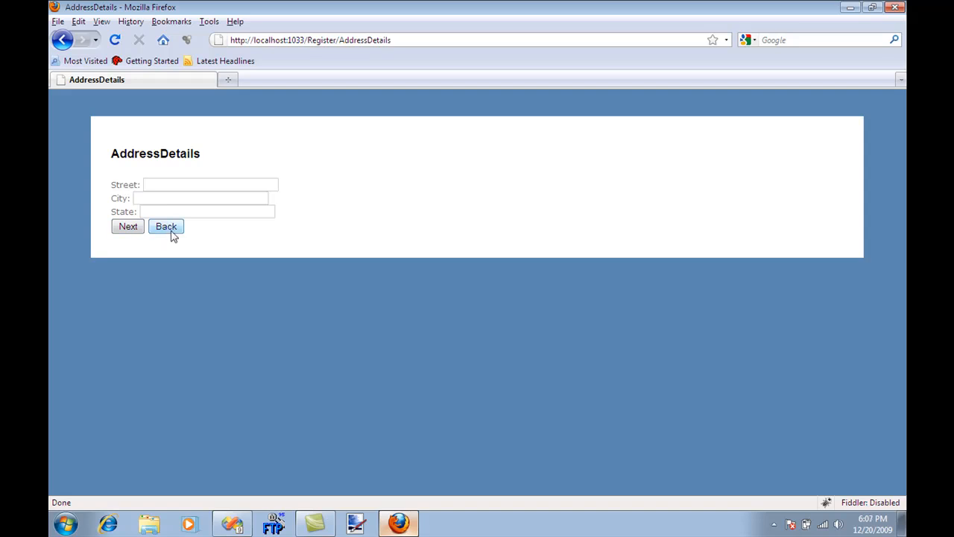
left_click(165, 226)
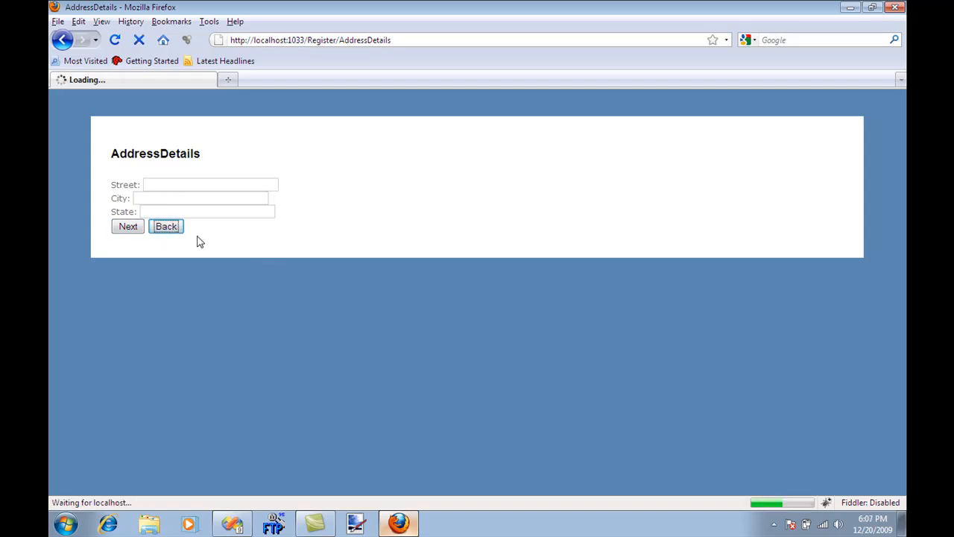
left_click(165, 226)
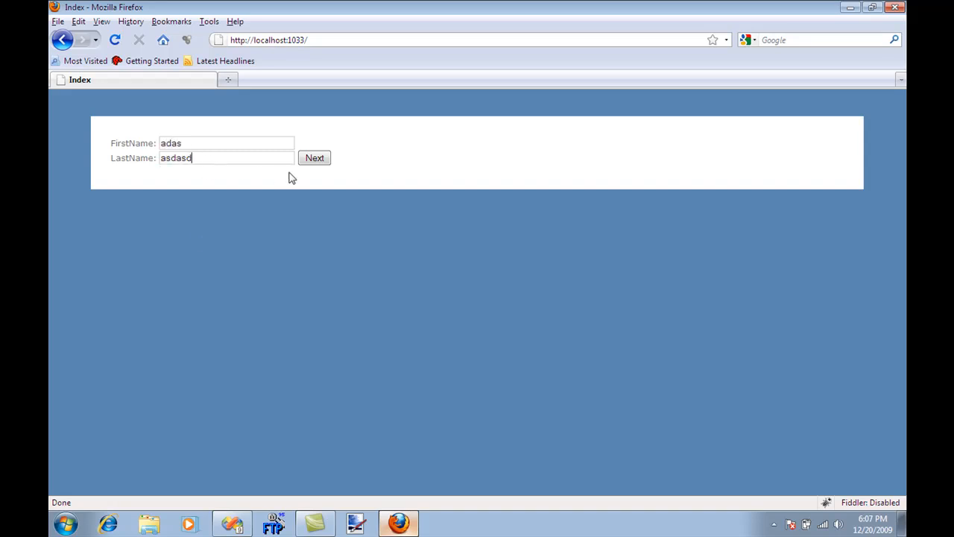
left_click(314, 157)
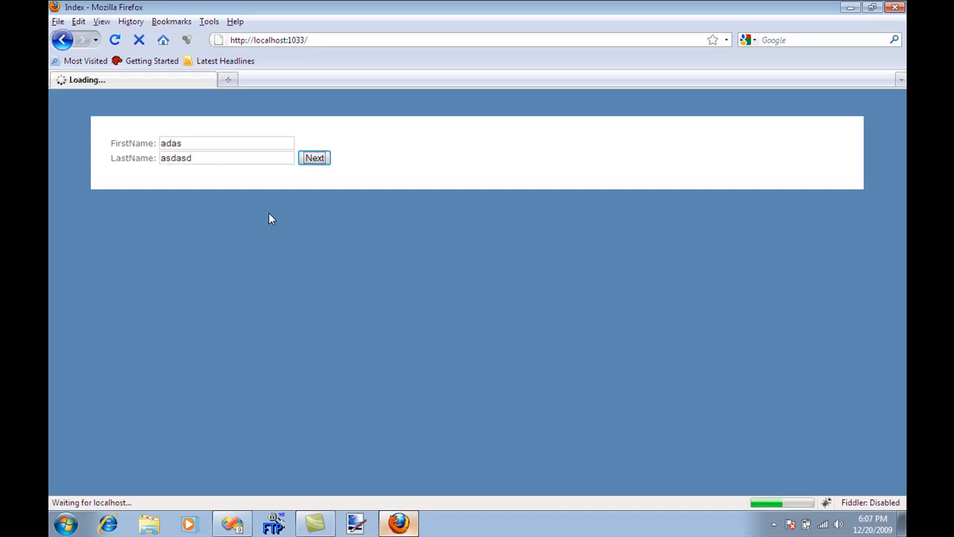
left_click(314, 157)
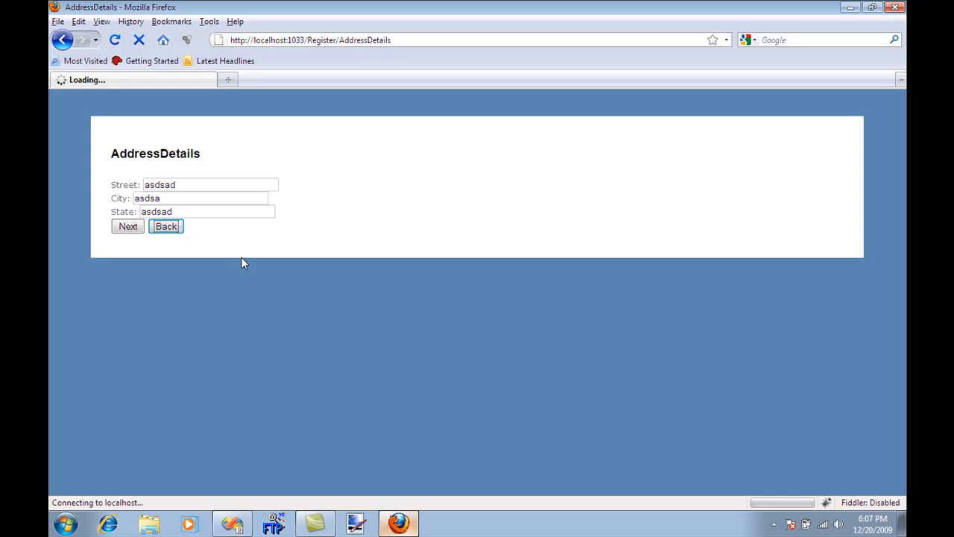
- Go back to BasicDetails and select the now-empty FirstName field
left_click(166, 226)
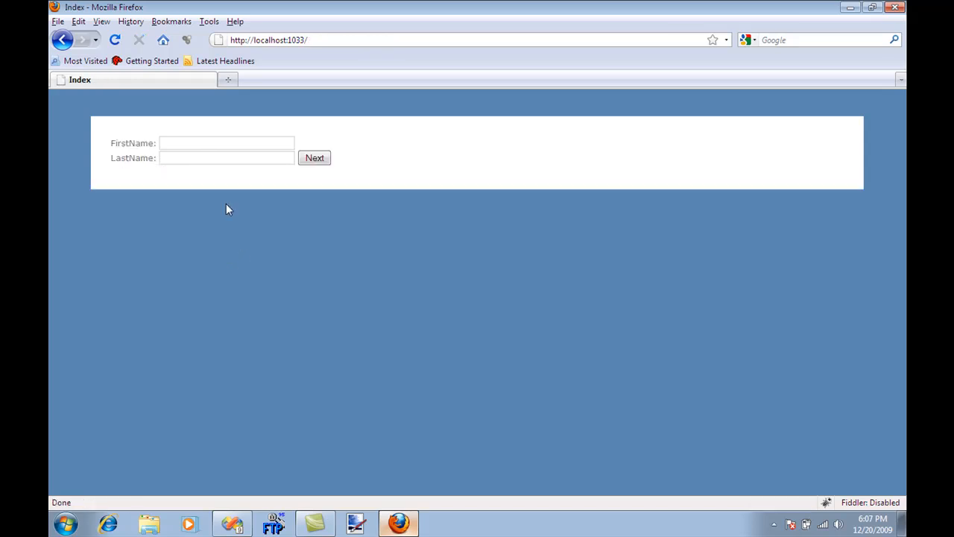
left_click(227, 142)
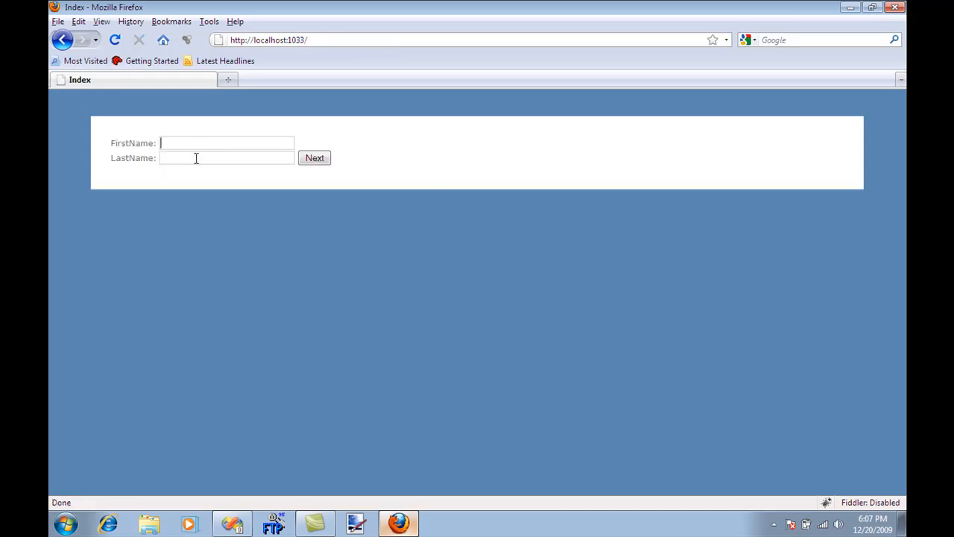
mouse_move(282, 265)
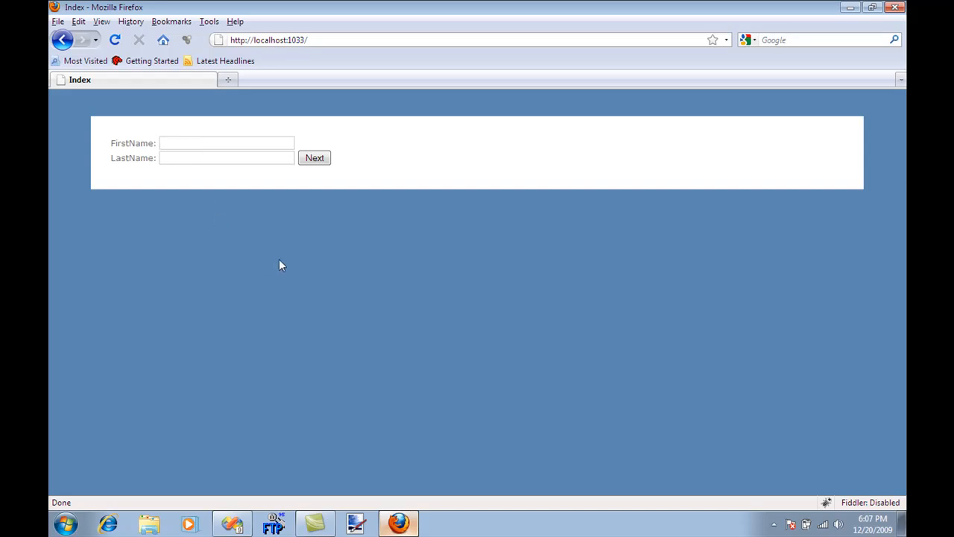
left_click(226, 143)
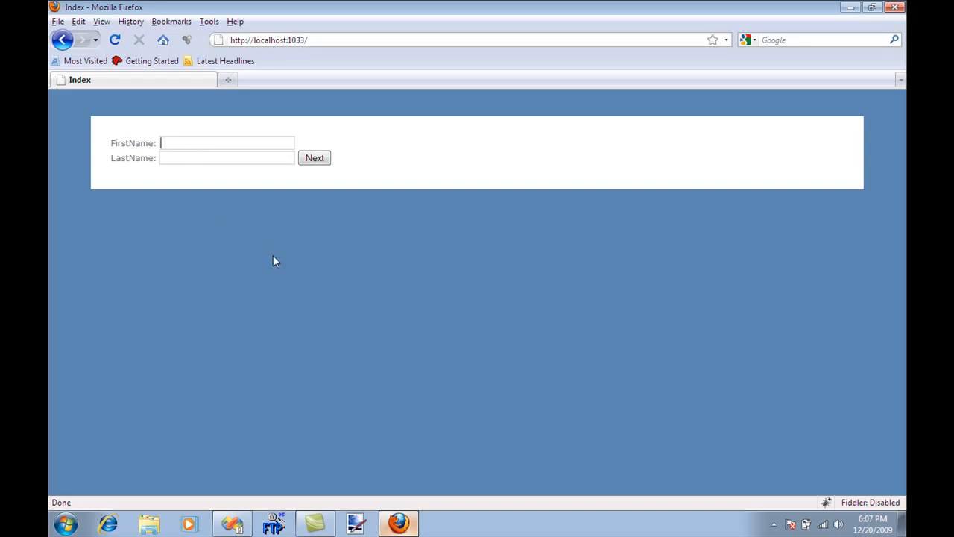
mouse_move(277, 266)
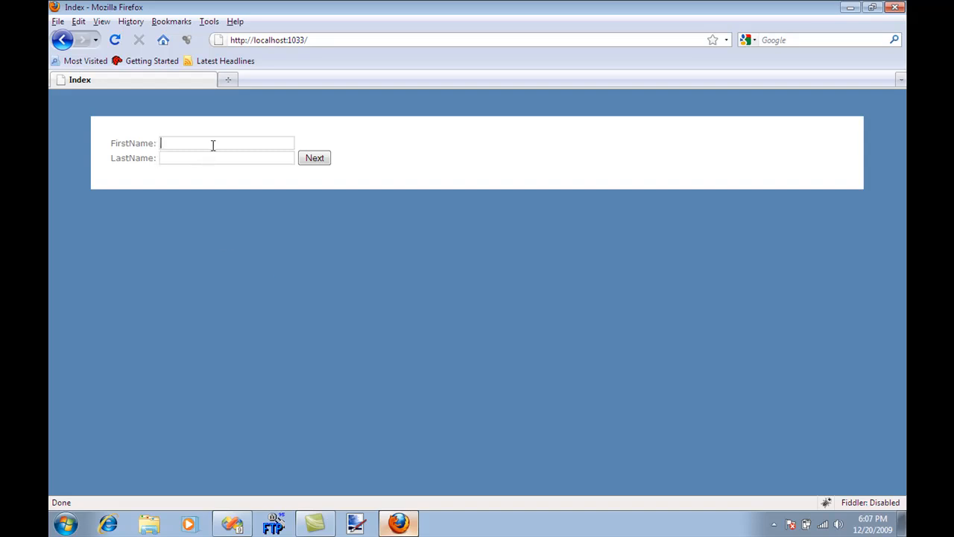
left_click(226, 157)
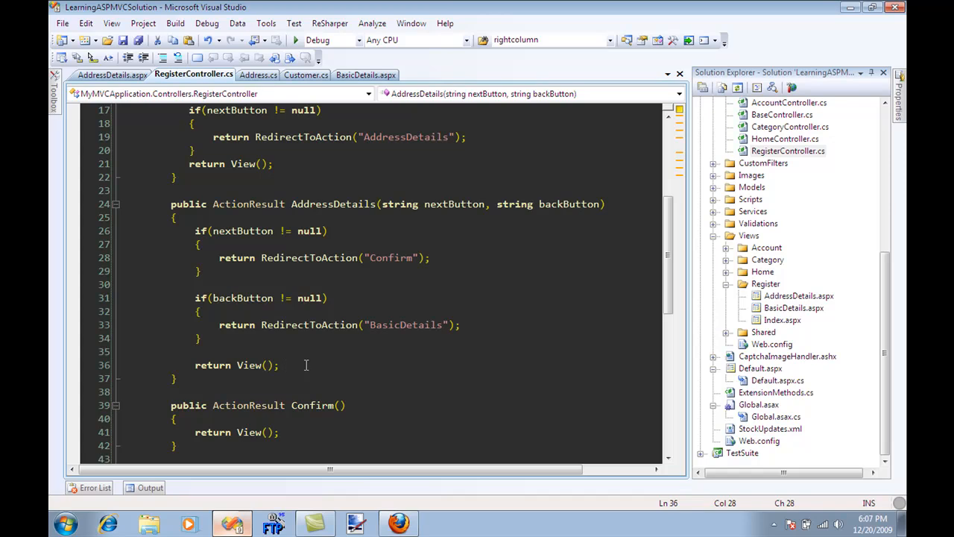
left_click(286, 364)
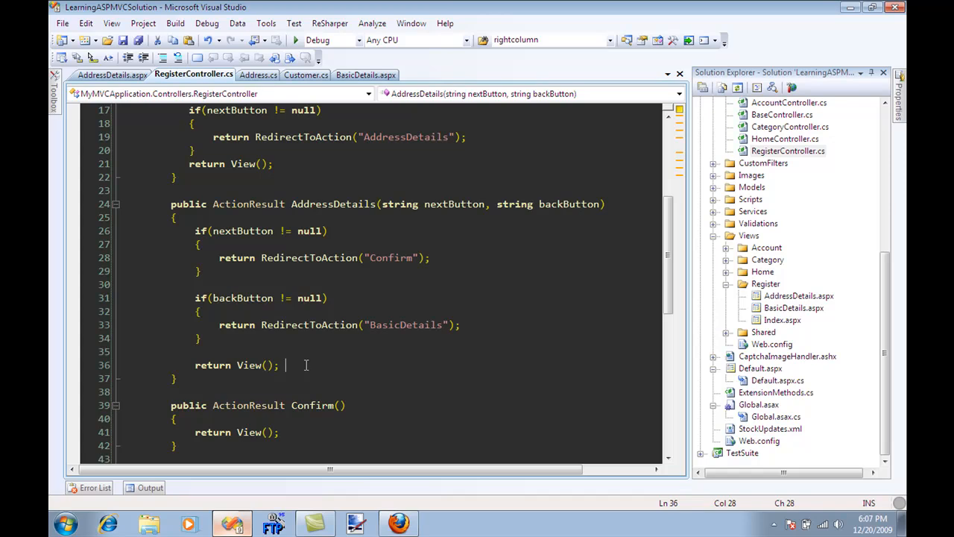